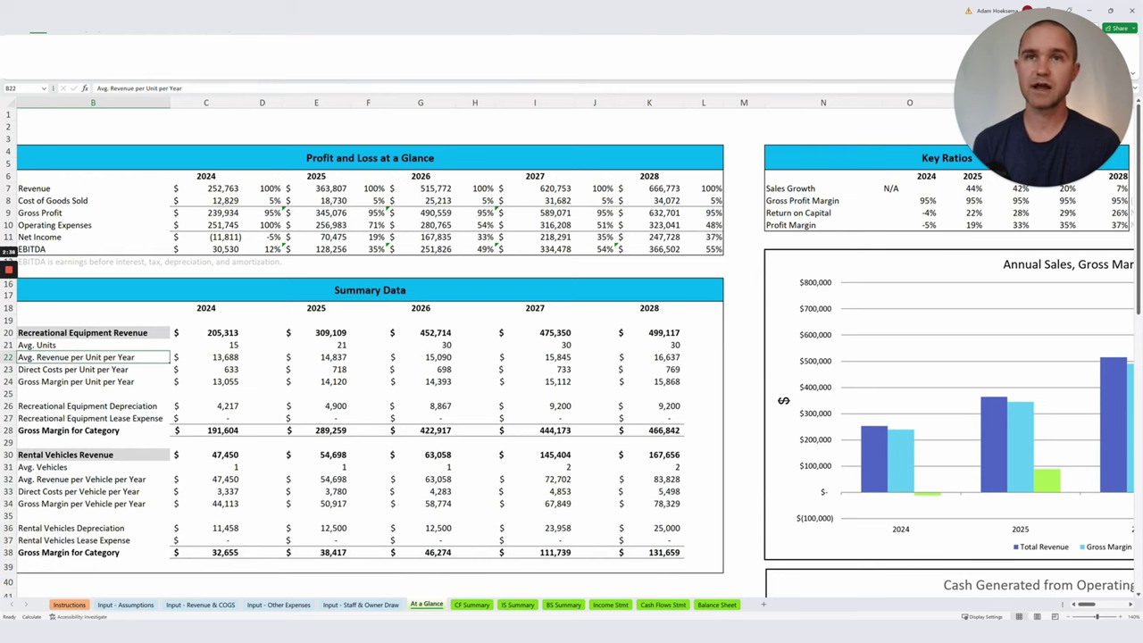
- Browse the At a Glance and monthly income statement sheets, scrolling through their contents
scroll(down, 3)
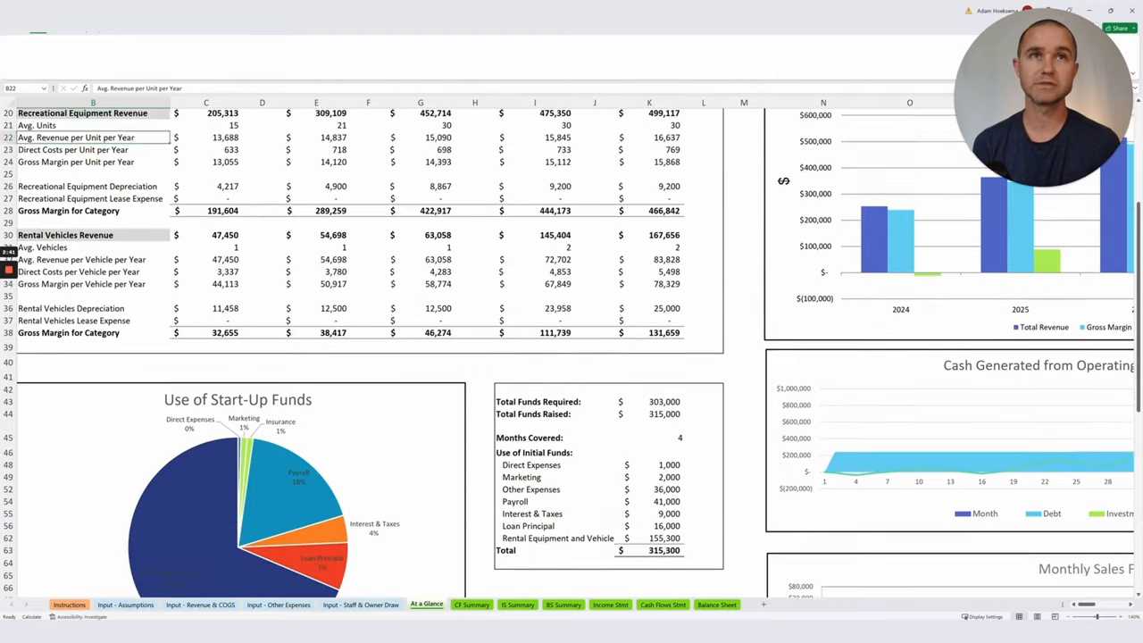
scroll(up, 3)
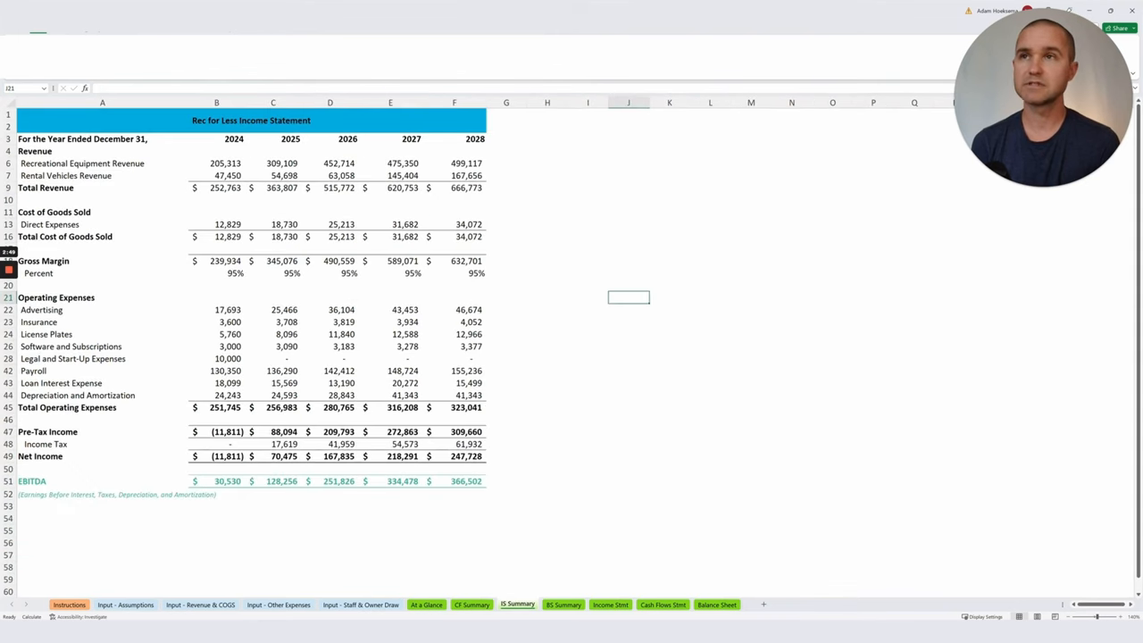
click(563, 604)
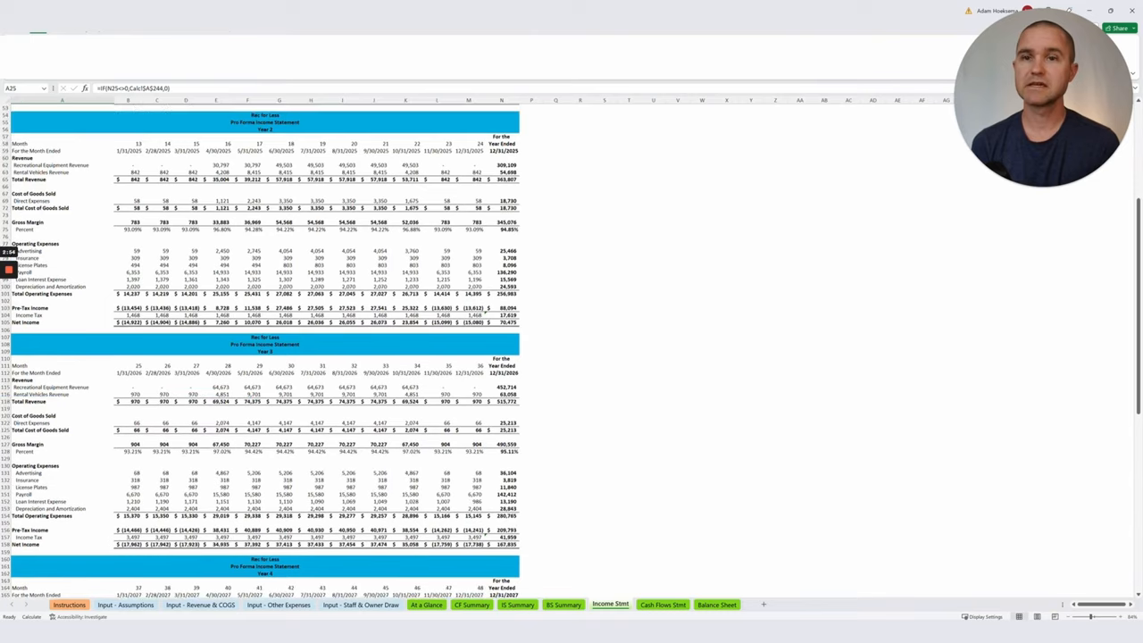
scroll(up, 3)
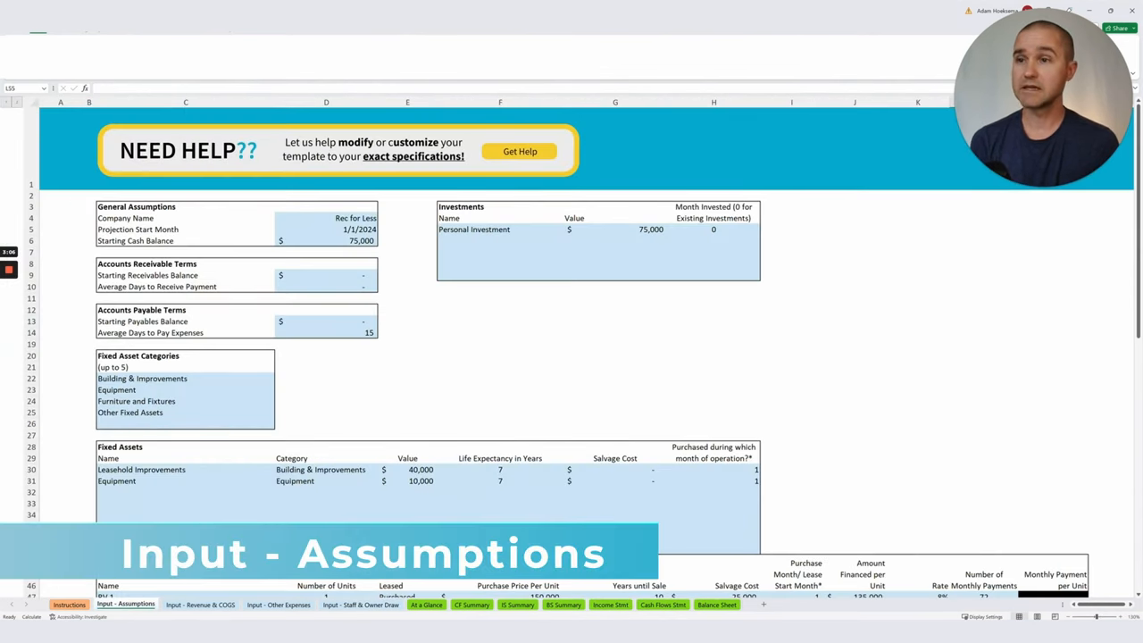
scroll(down, 3)
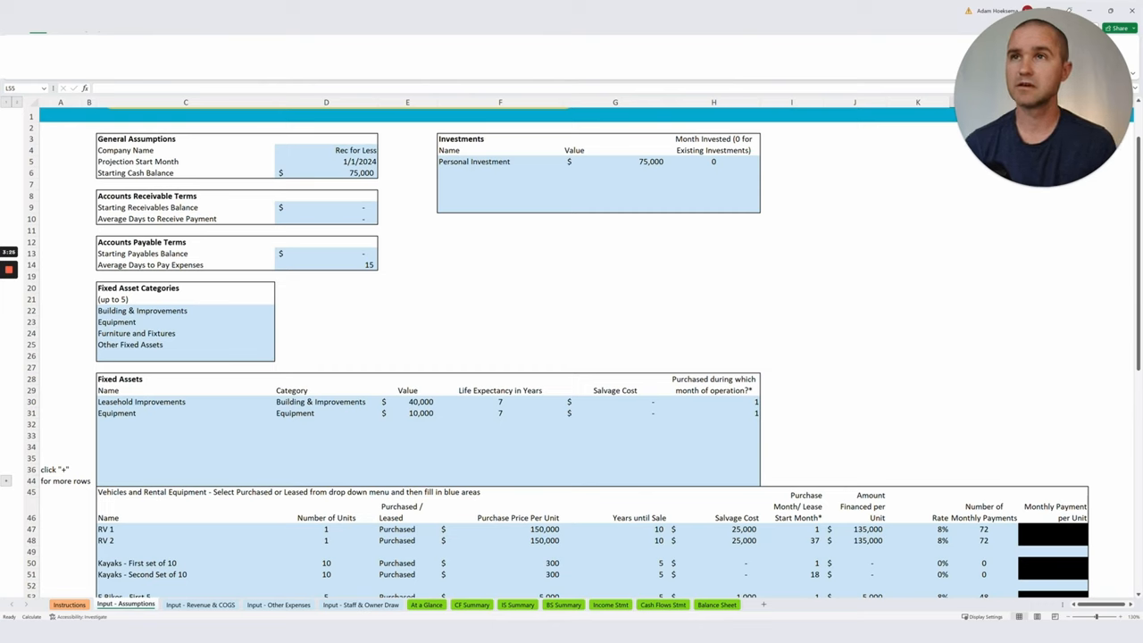
click(325, 172)
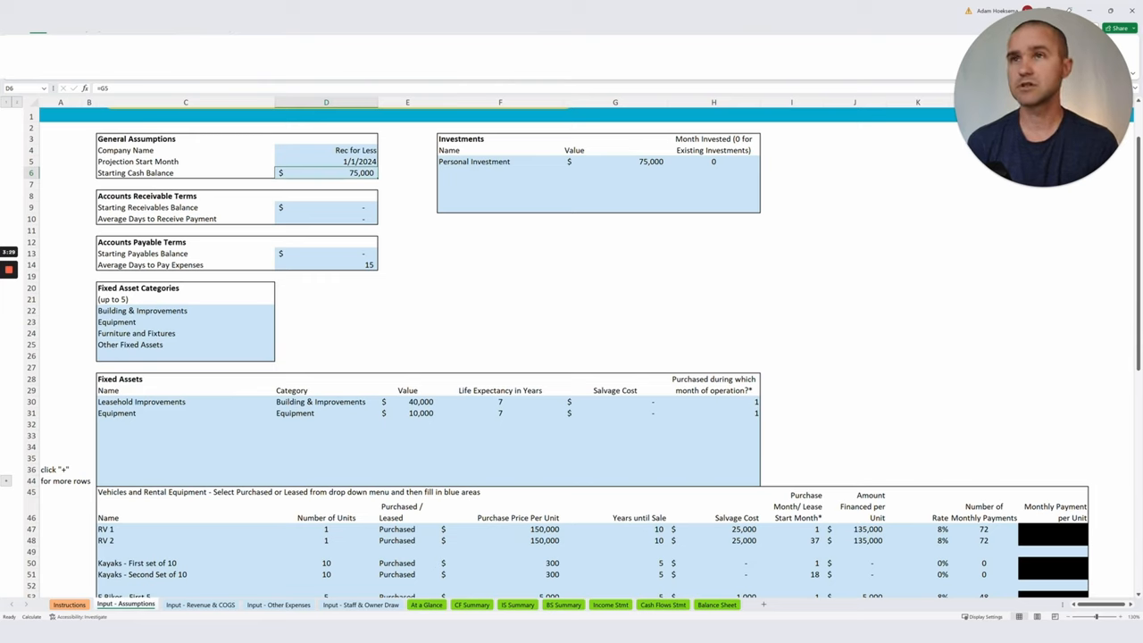
click(615, 161)
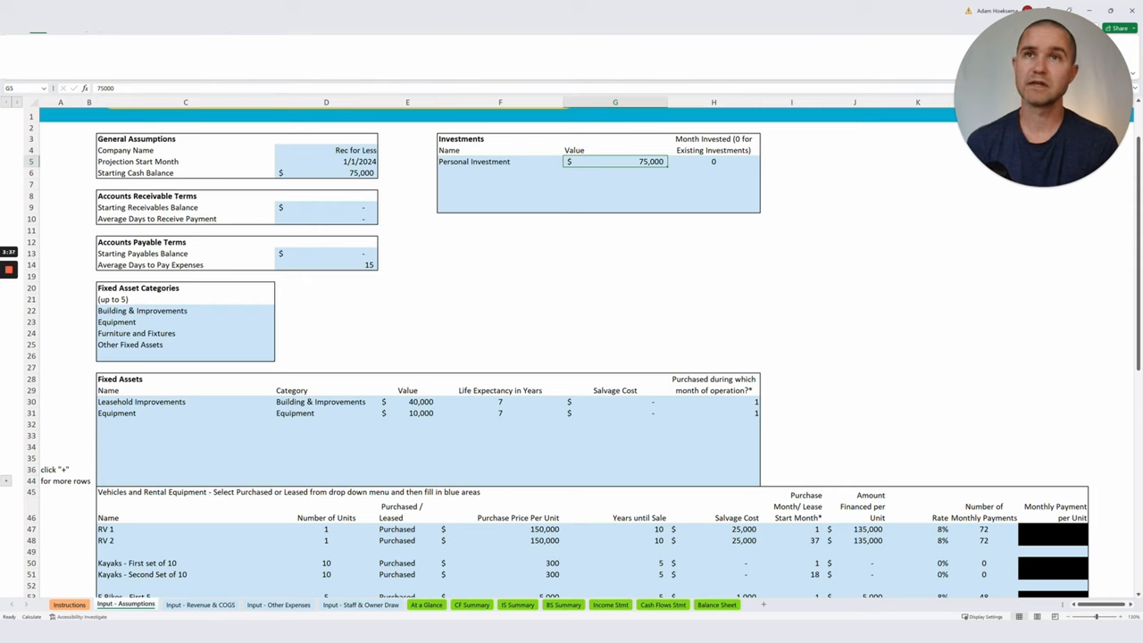
click(713, 161)
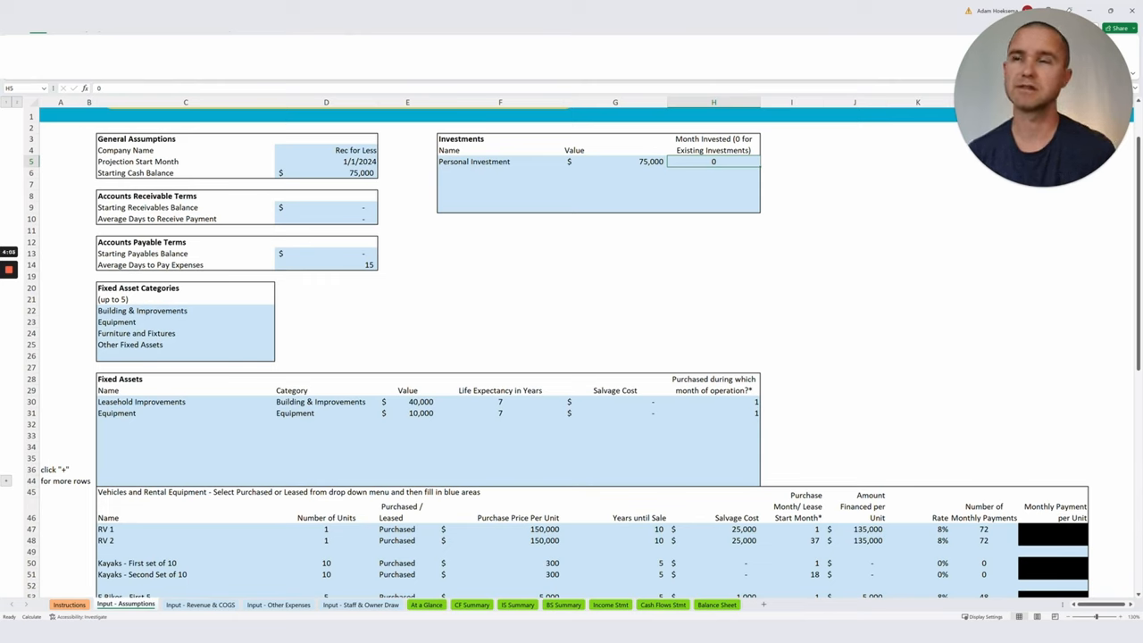
click(490, 193)
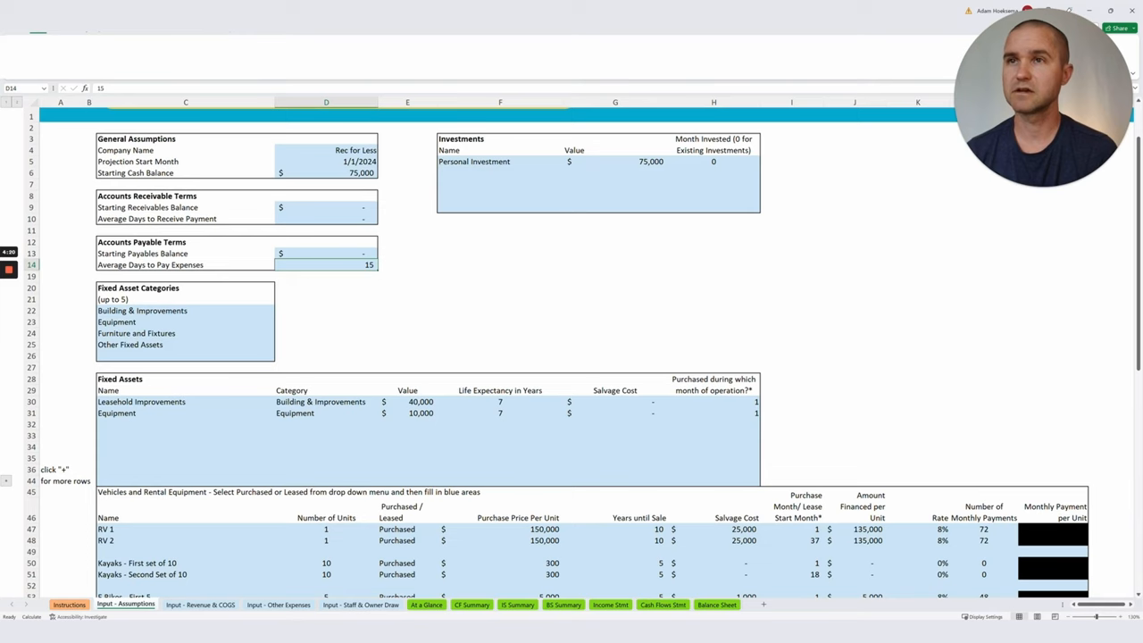
scroll(down, 3)
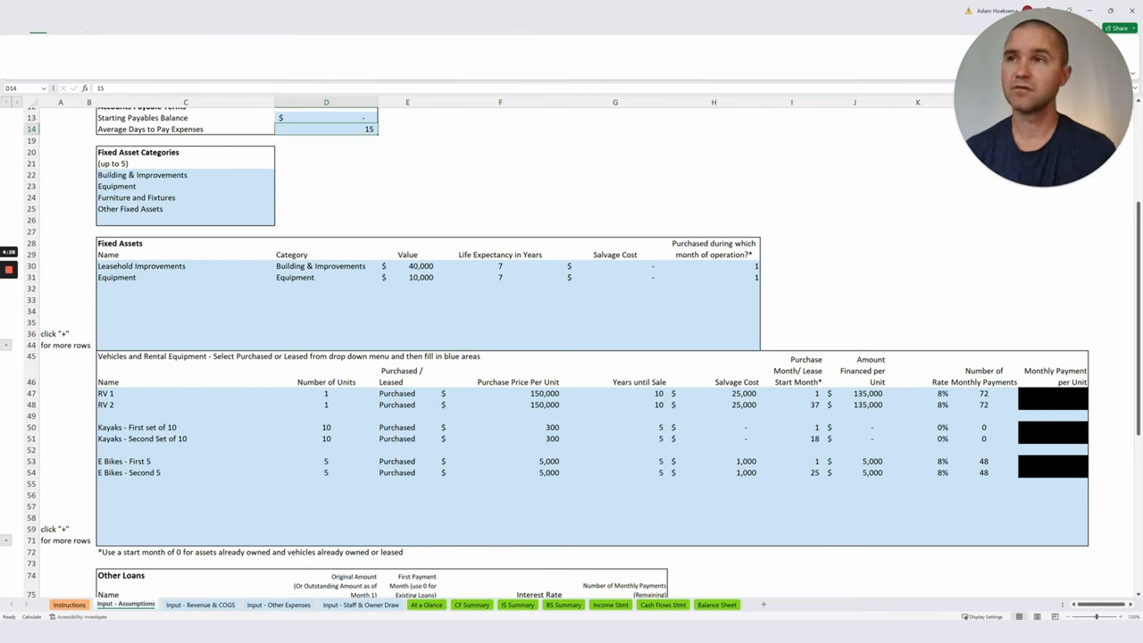
click(186, 264)
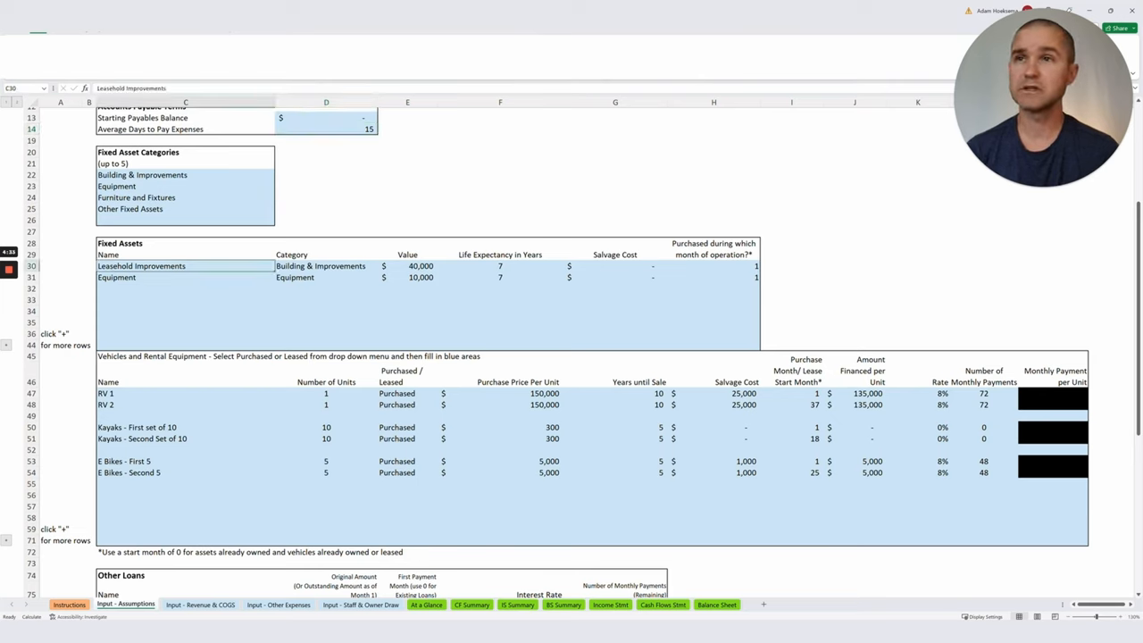
click(407, 264)
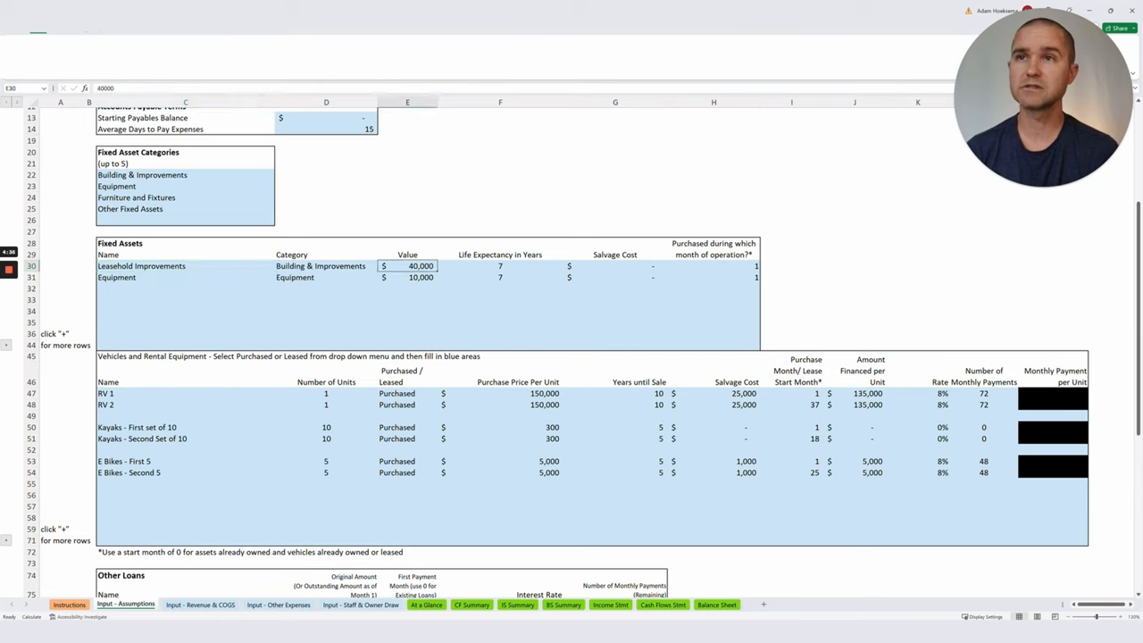
click(715, 265)
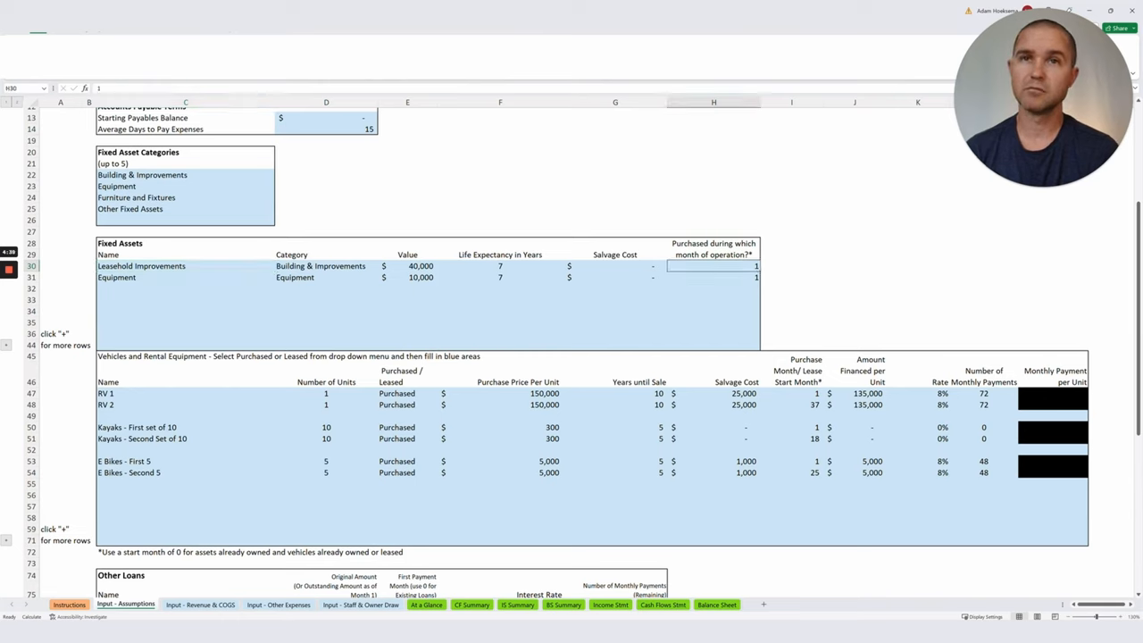
click(615, 264)
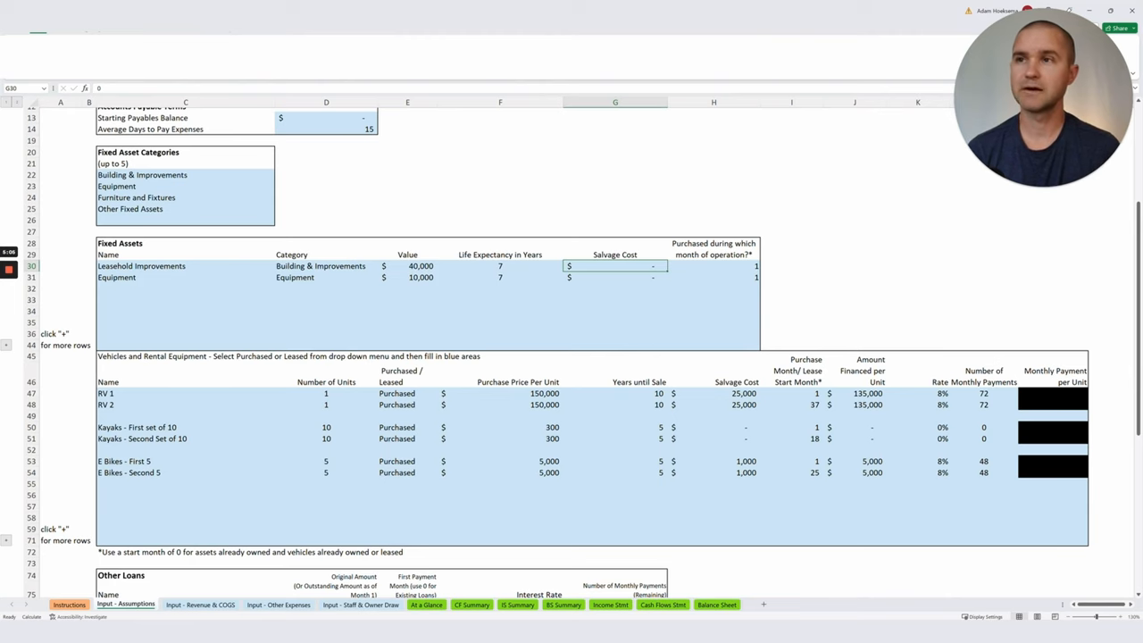
scroll(down, 3)
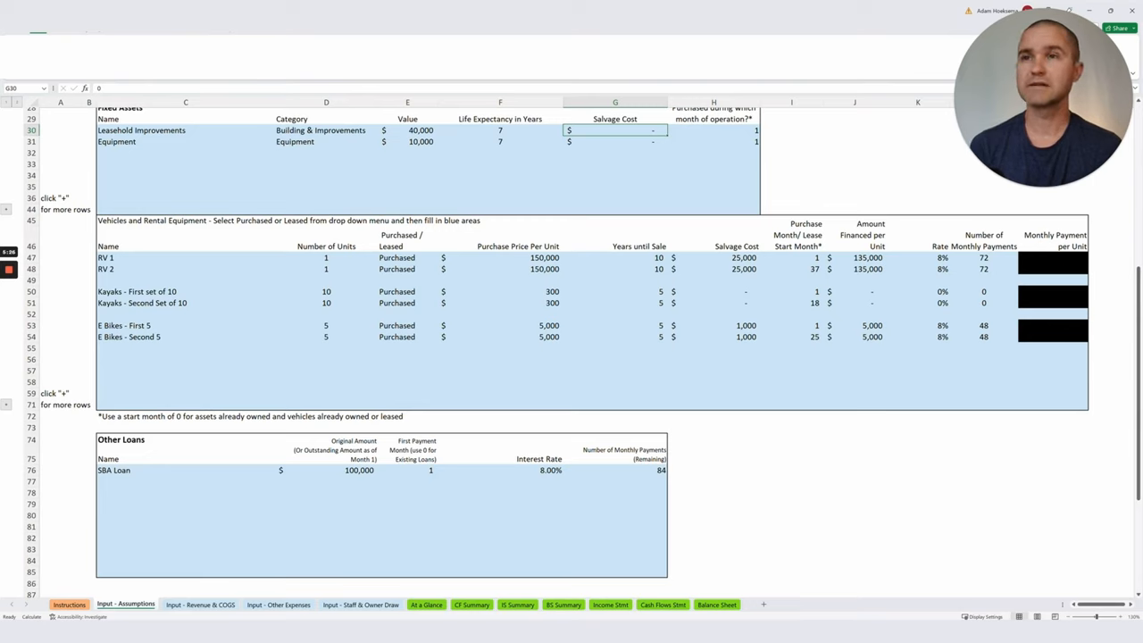
click(325, 257)
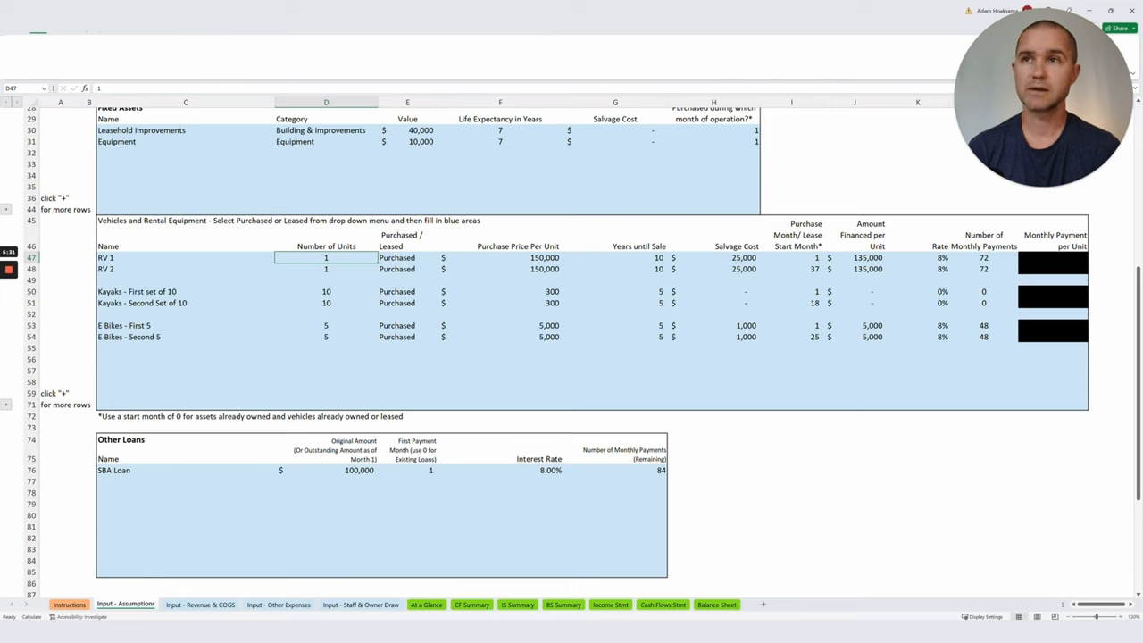
click(396, 258)
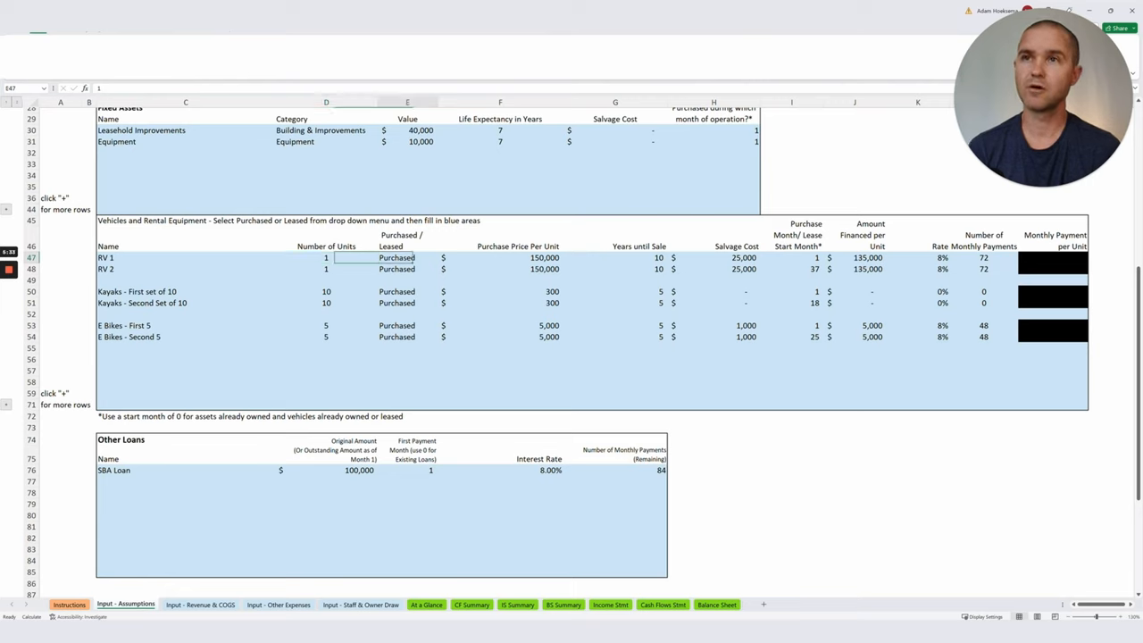
click(443, 268)
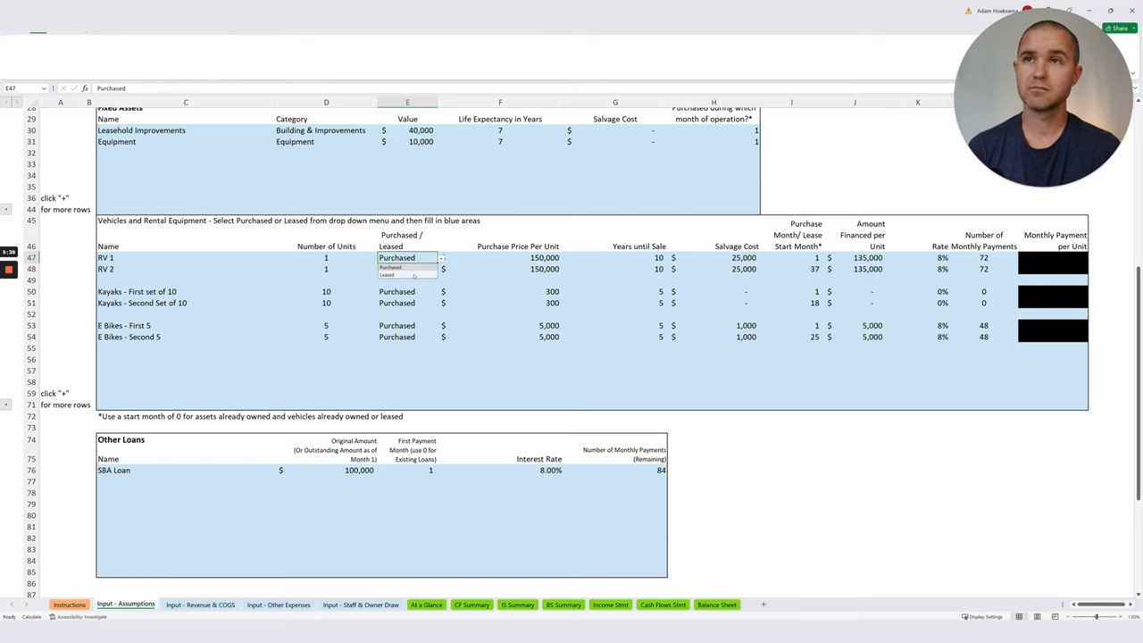
click(389, 268)
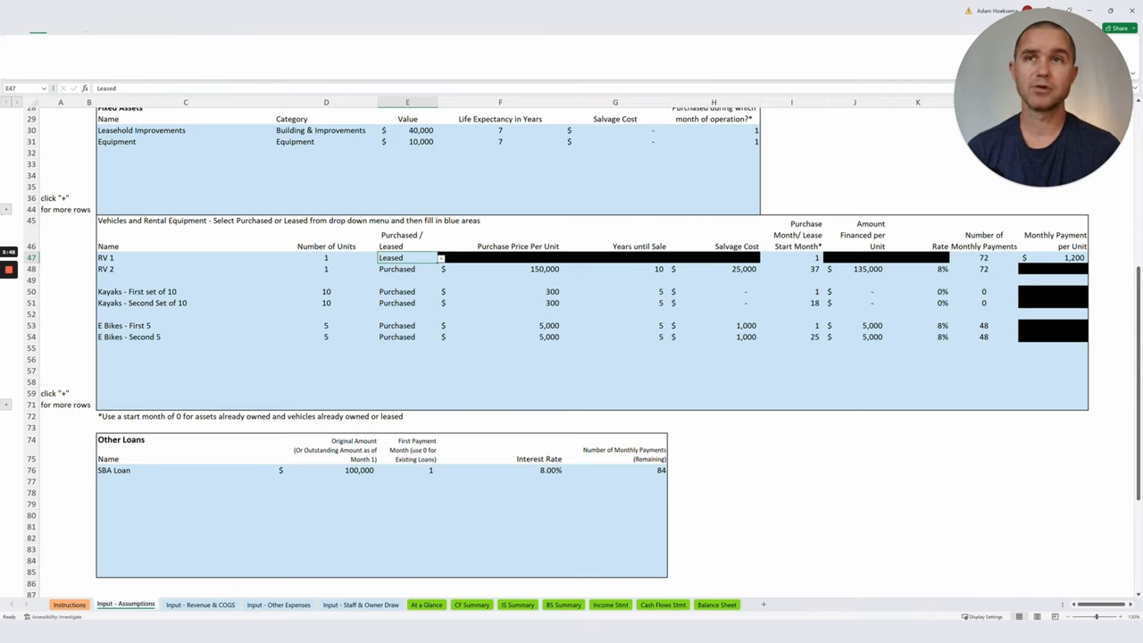
click(439, 257)
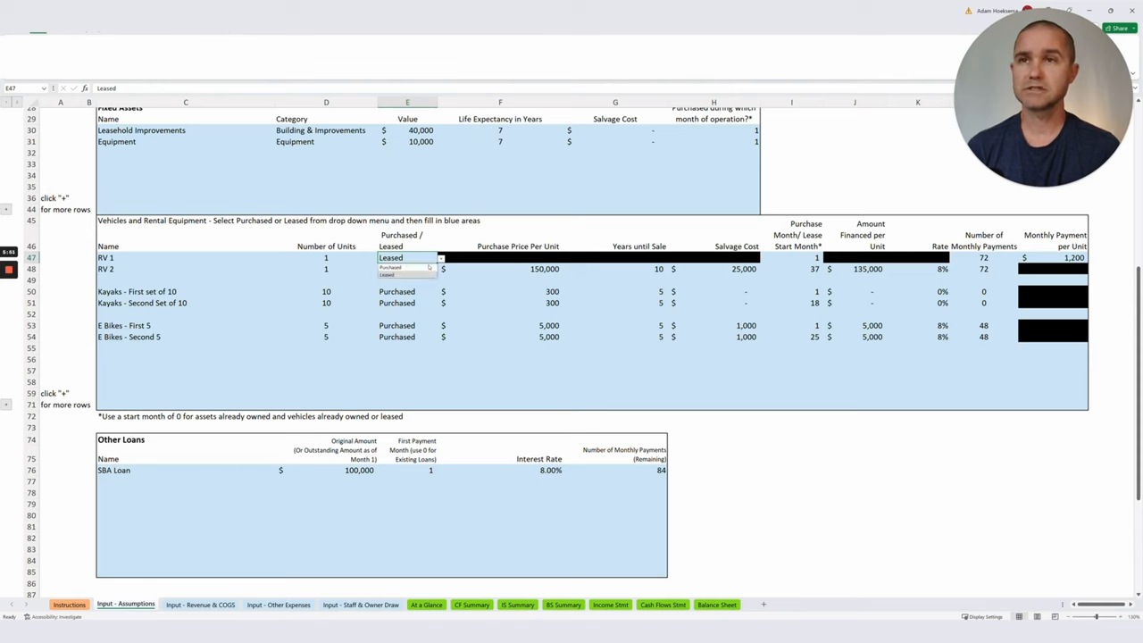
click(396, 268)
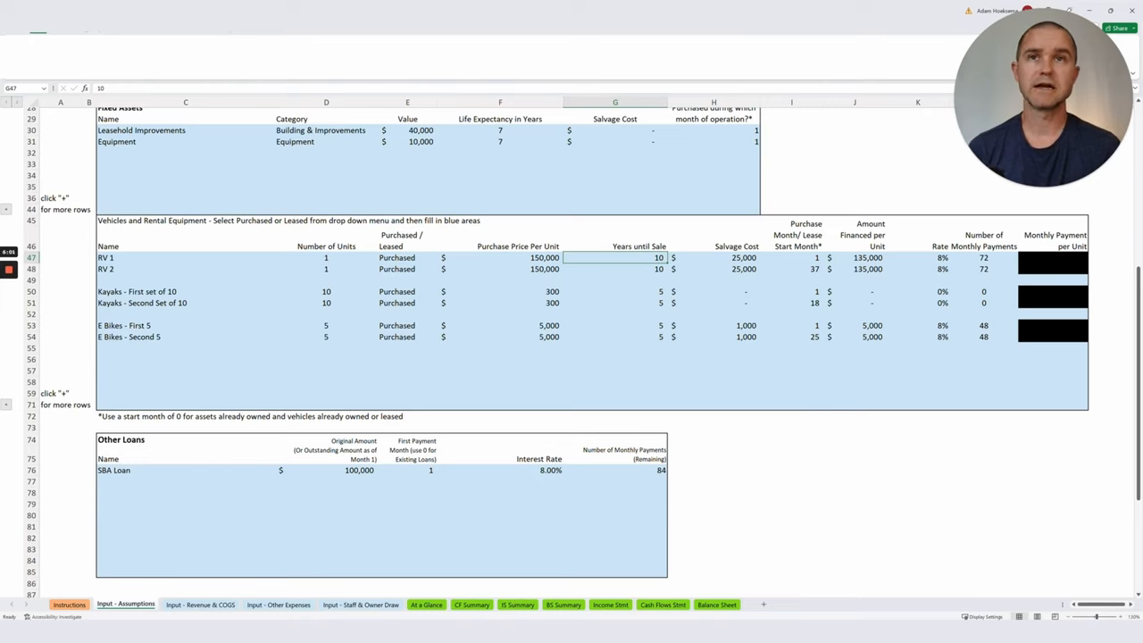
click(713, 258)
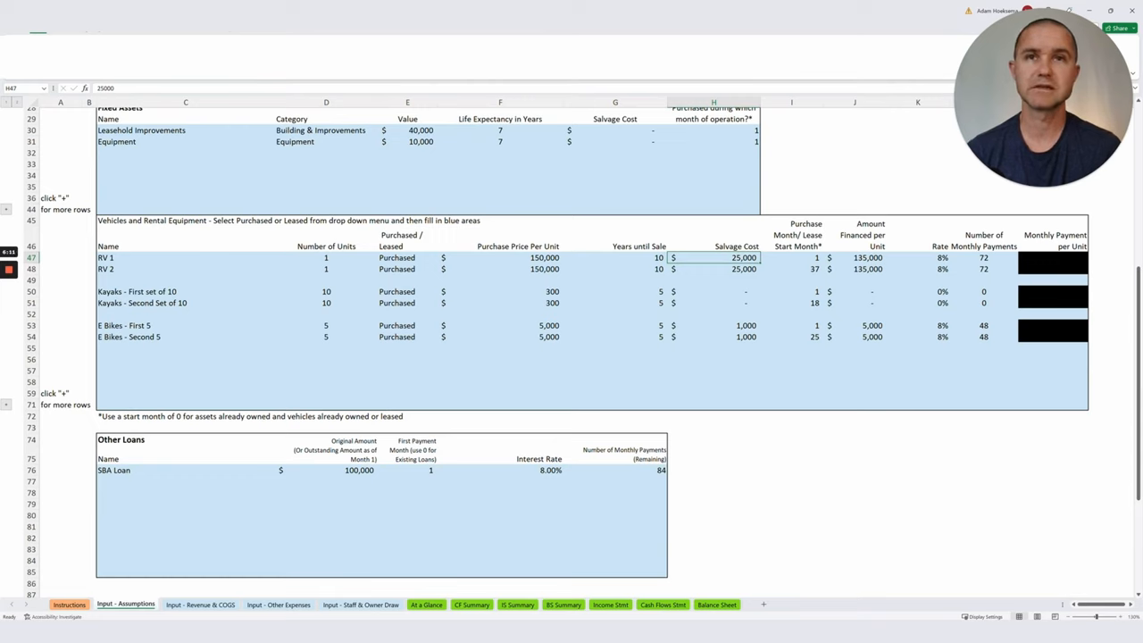
click(792, 257)
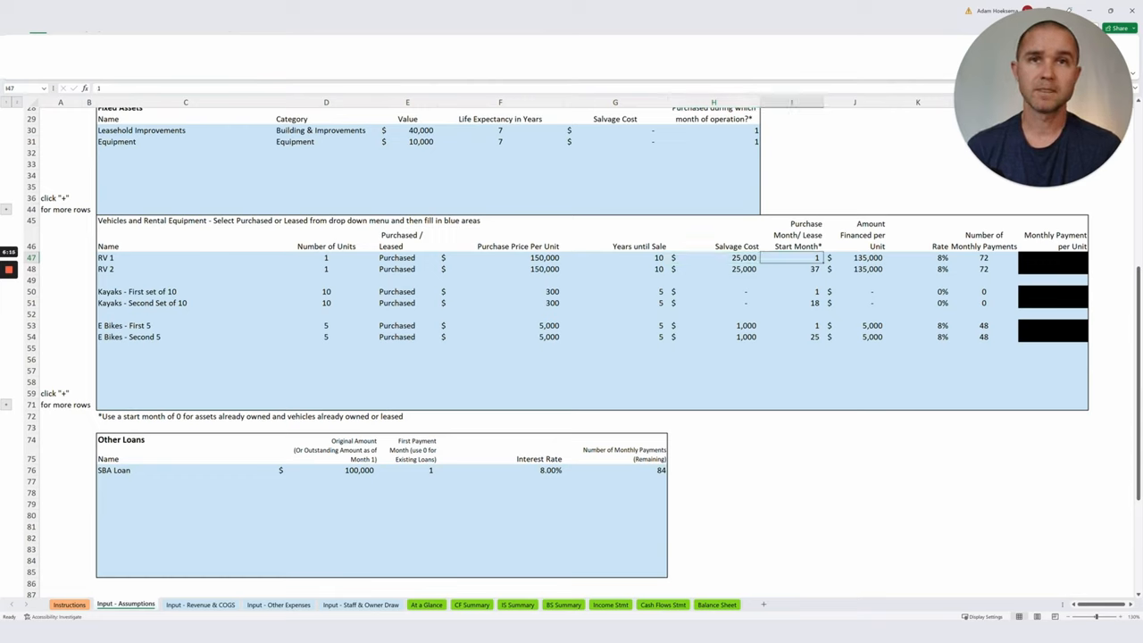
click(867, 257)
text(=F47*0.9)
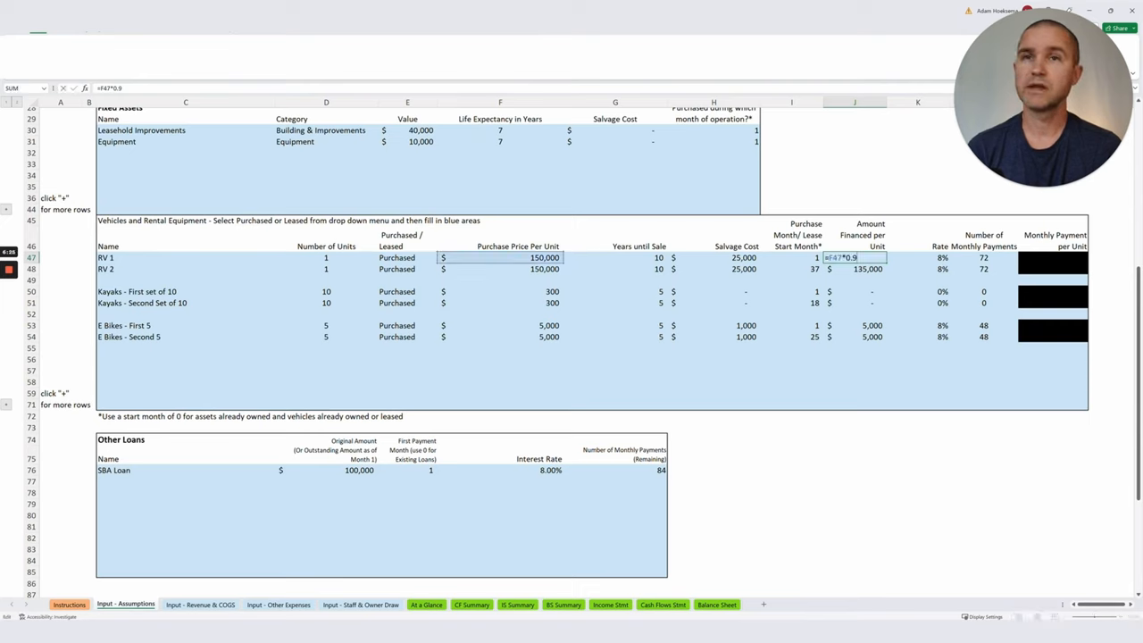
key(Return)
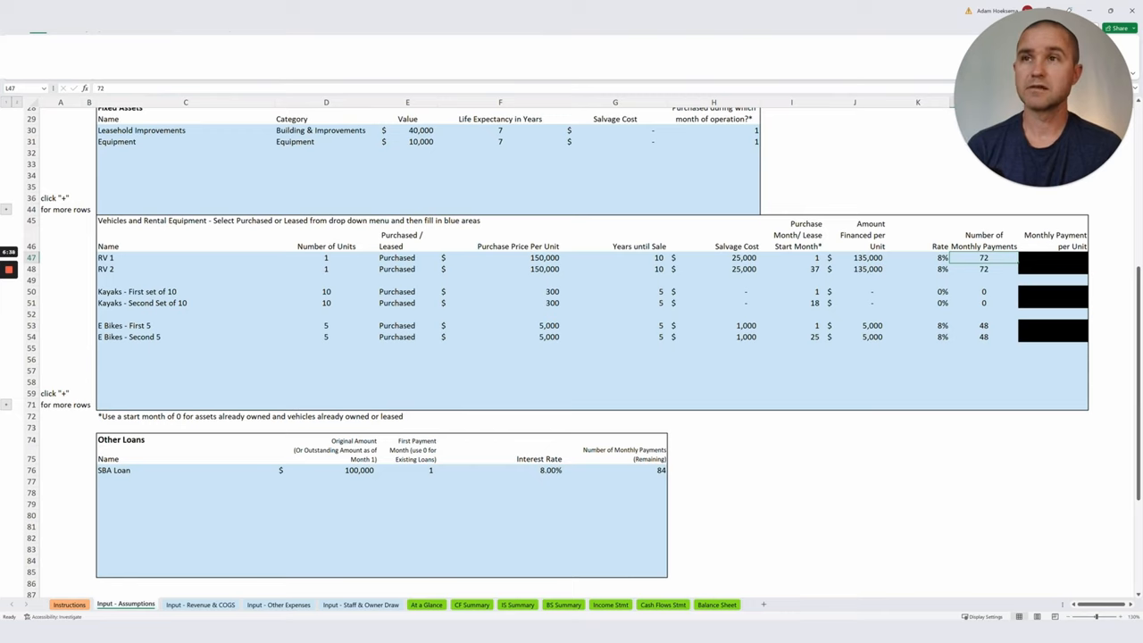
click(791, 268)
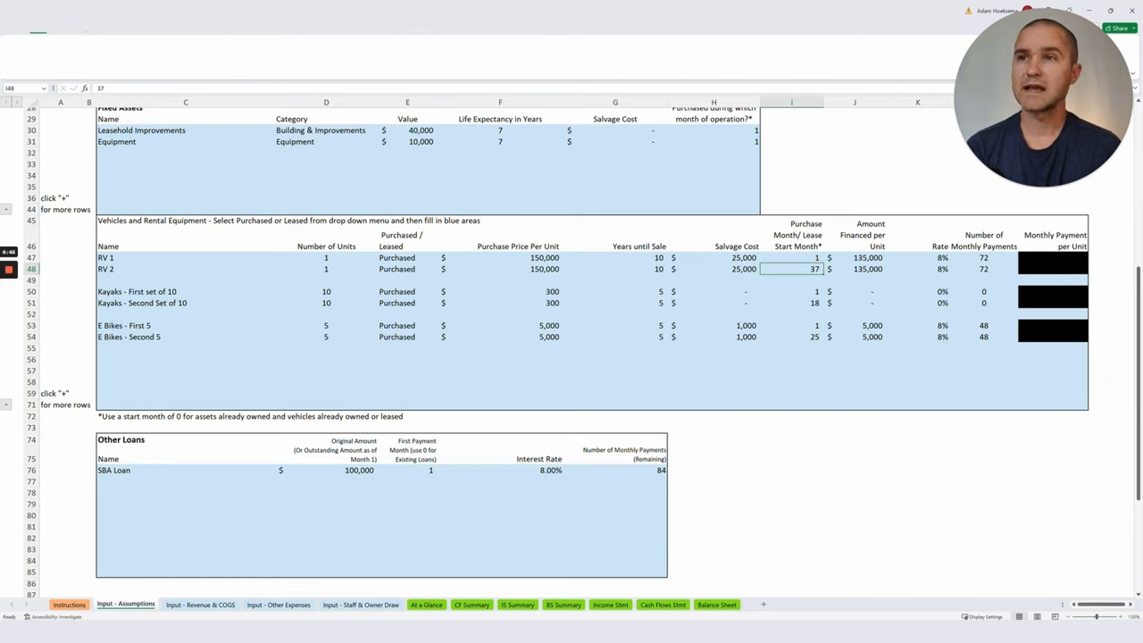
click(325, 291)
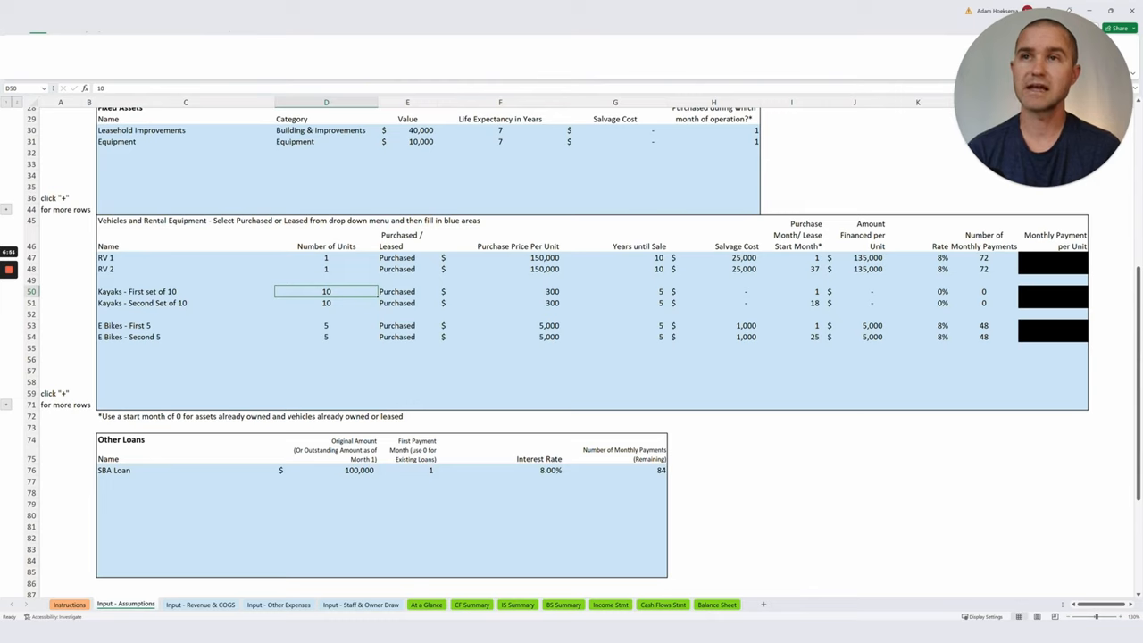
click(500, 292)
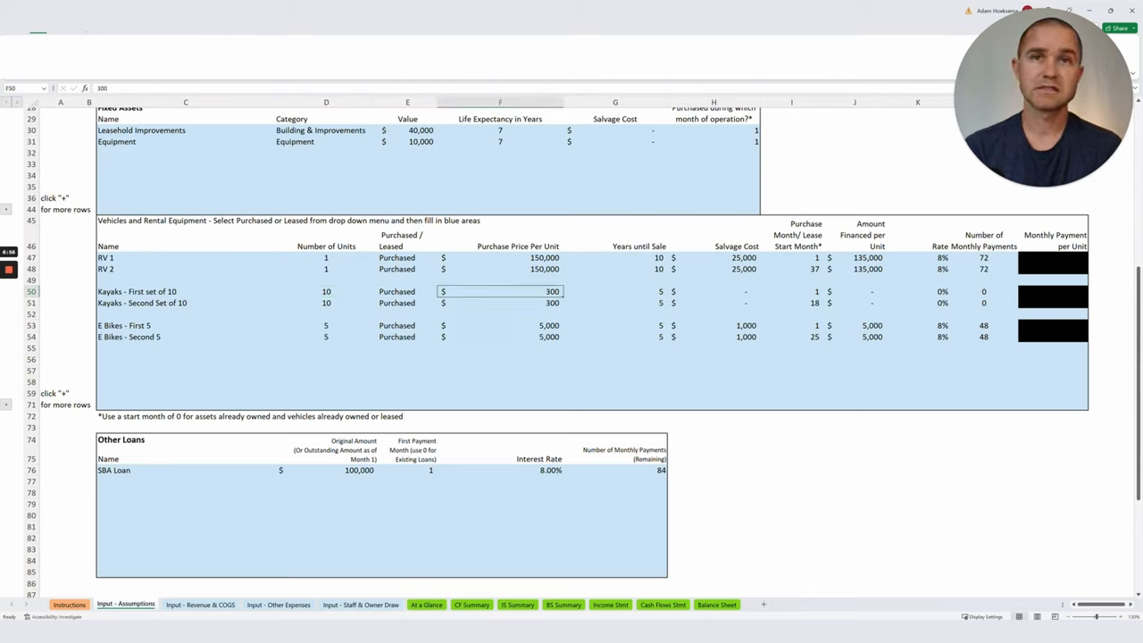
click(854, 291)
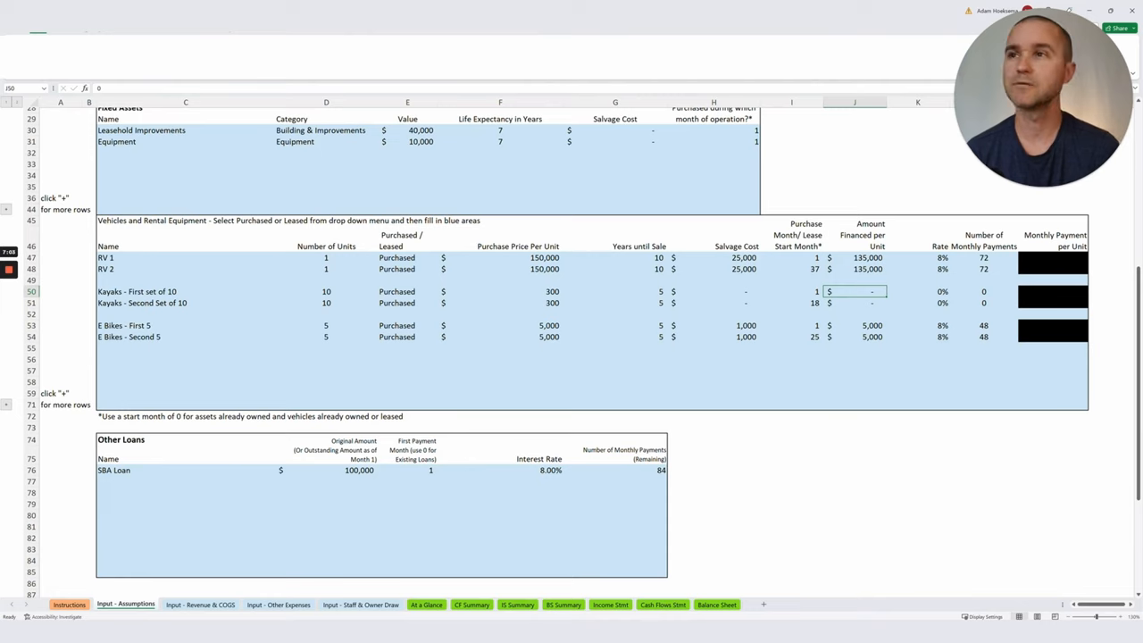
click(185, 335)
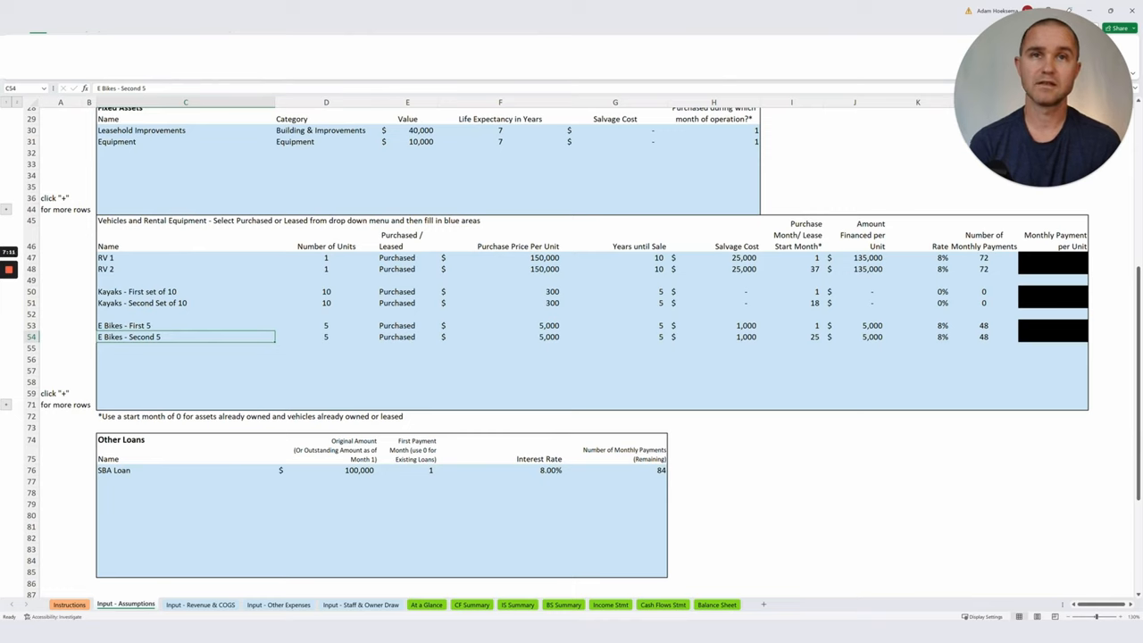
click(853, 325)
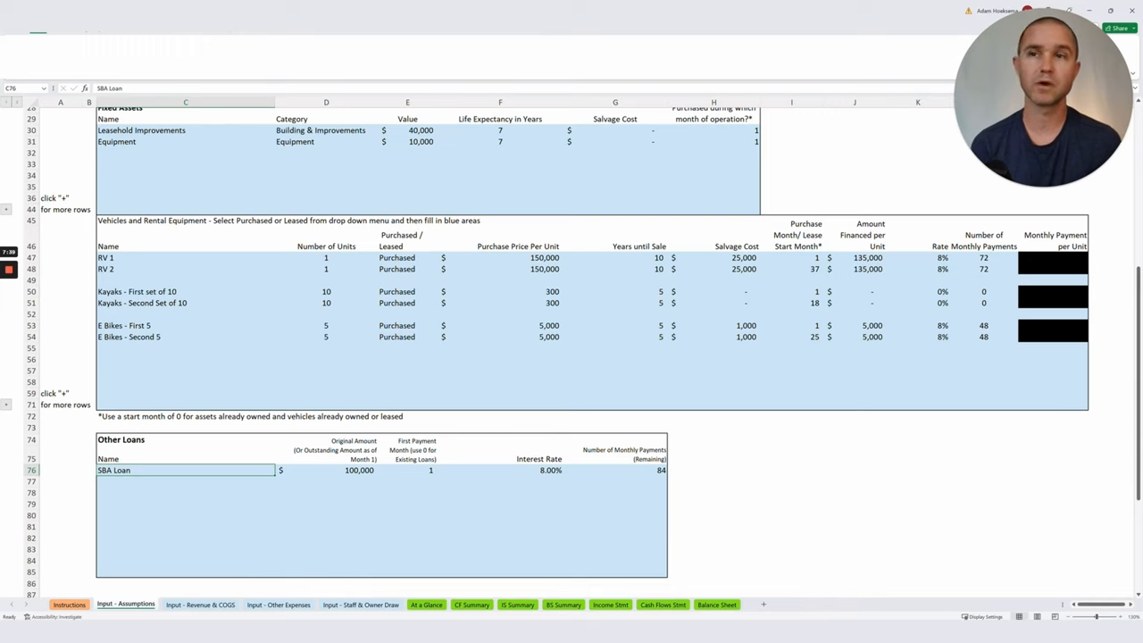
- Check the SBA loan's $100,000 original amount and move to the Input - Revenue & COGS sheet
click(325, 470)
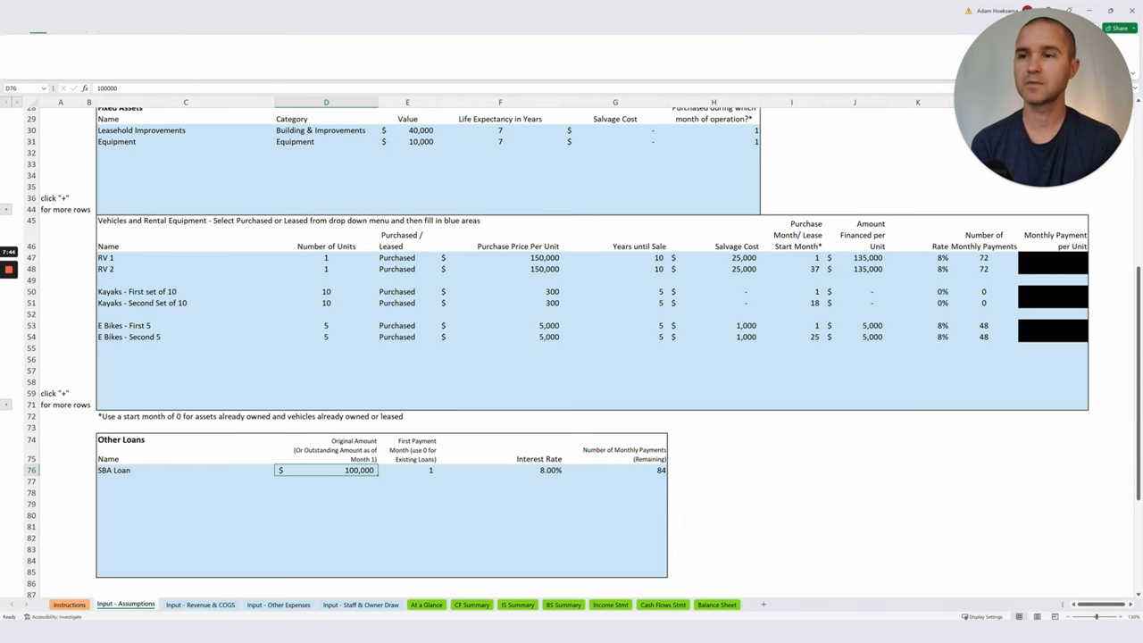
click(200, 604)
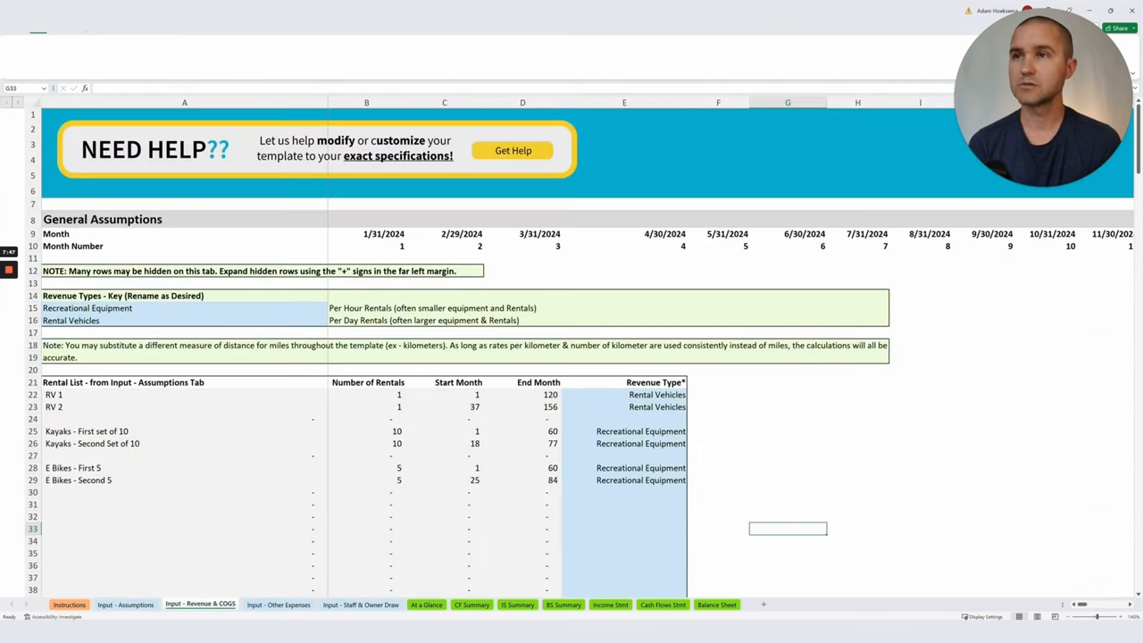
scroll(down, 3)
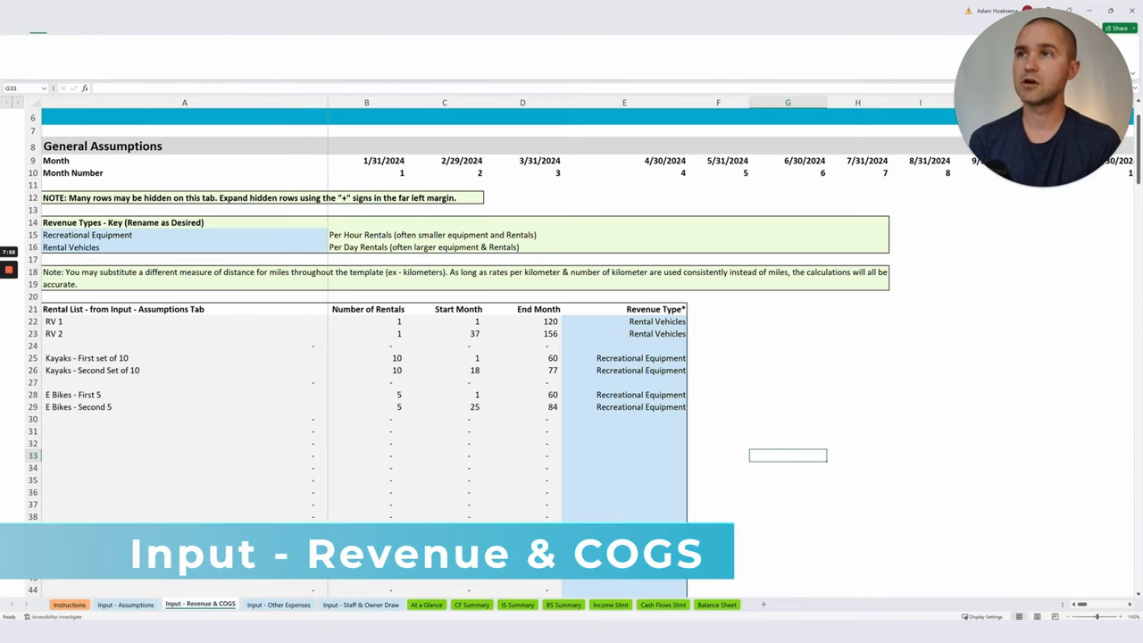
click(86, 234)
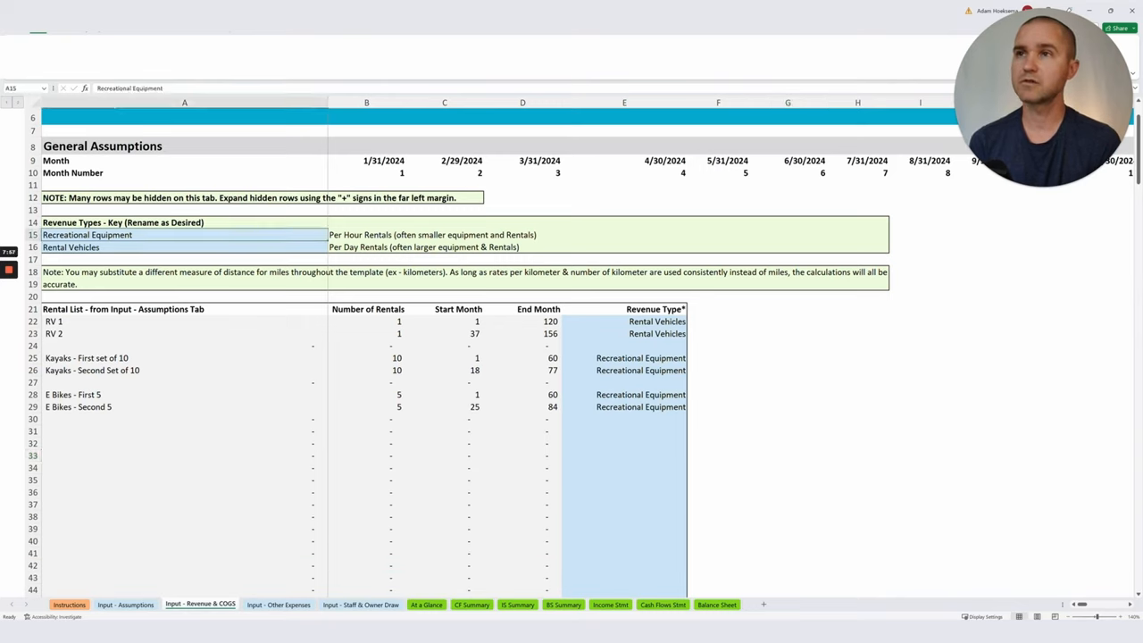
click(433, 234)
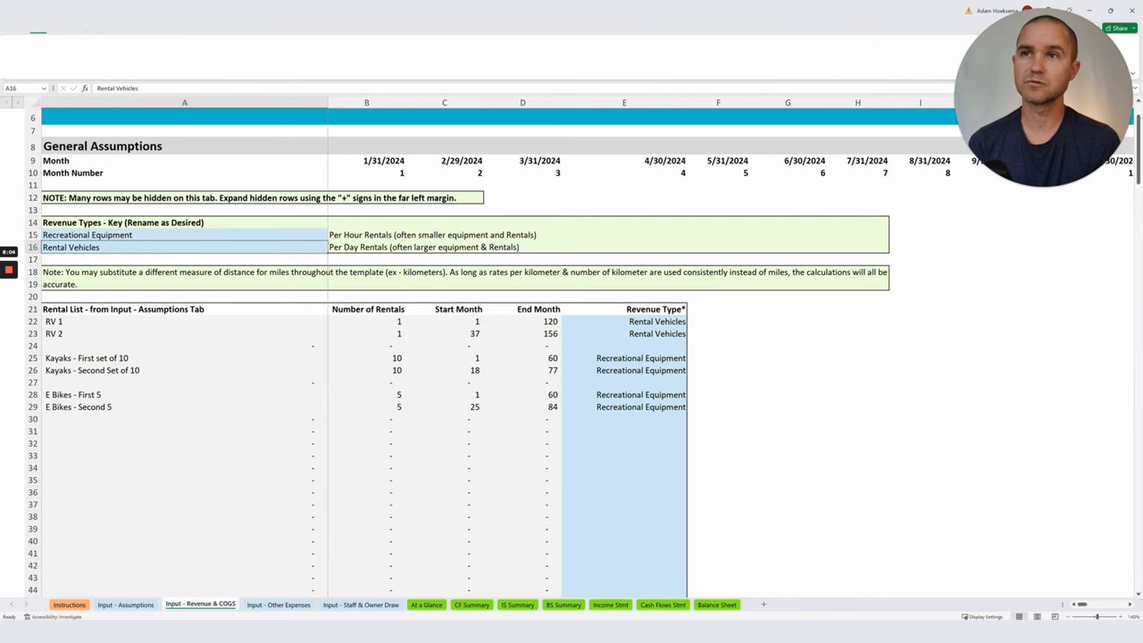
click(184, 234)
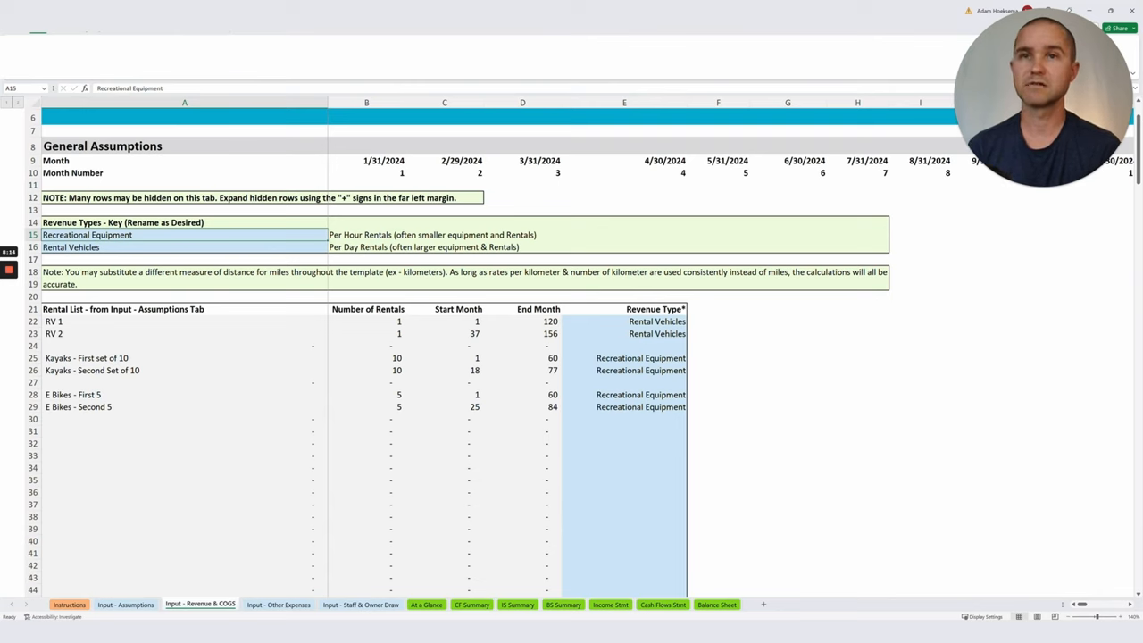
click(658, 322)
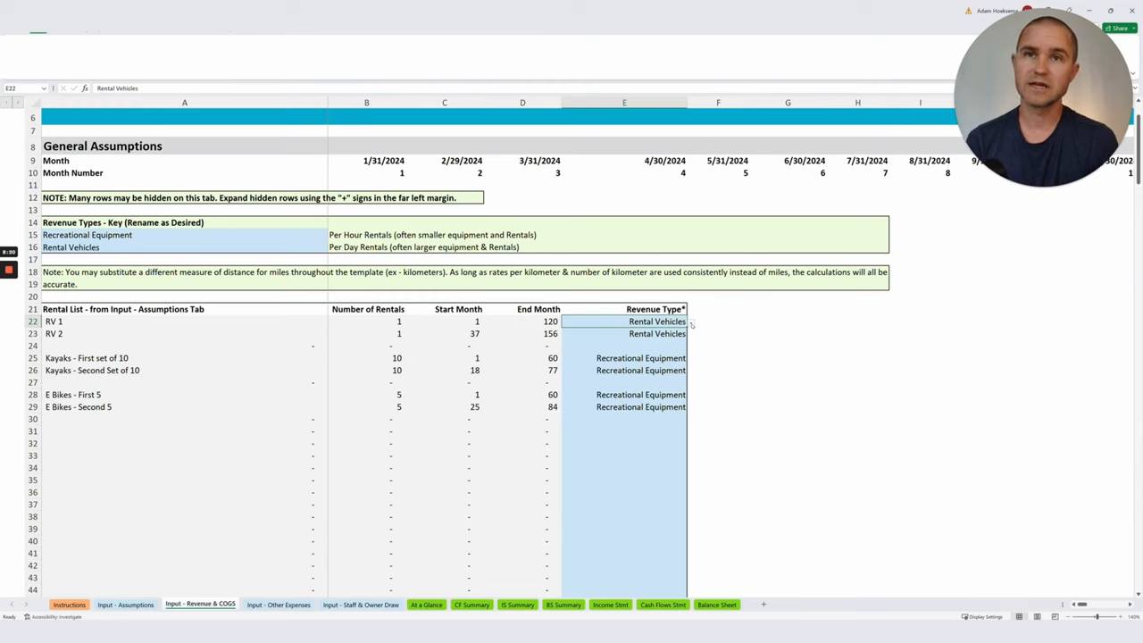
mouse_move(693, 325)
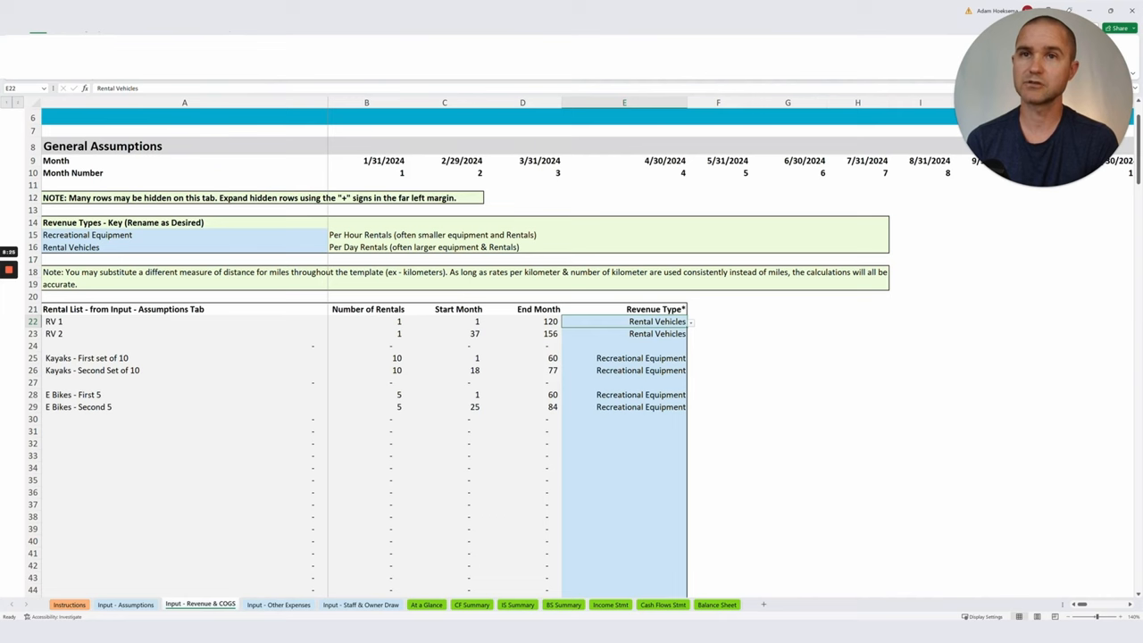
scroll(down, 3)
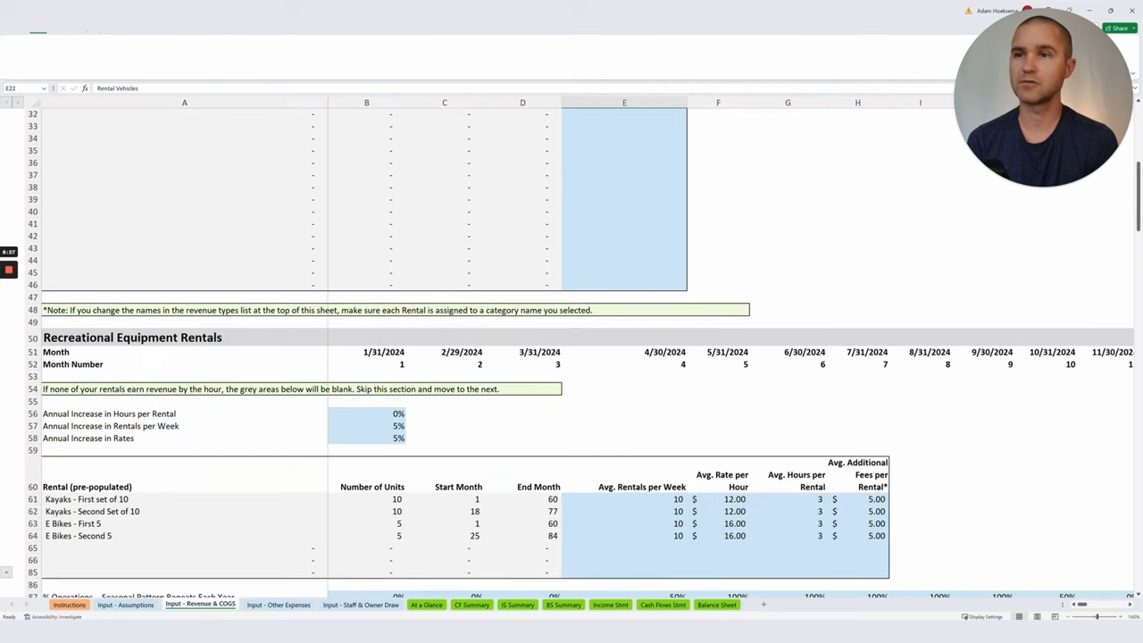
scroll(down, 3)
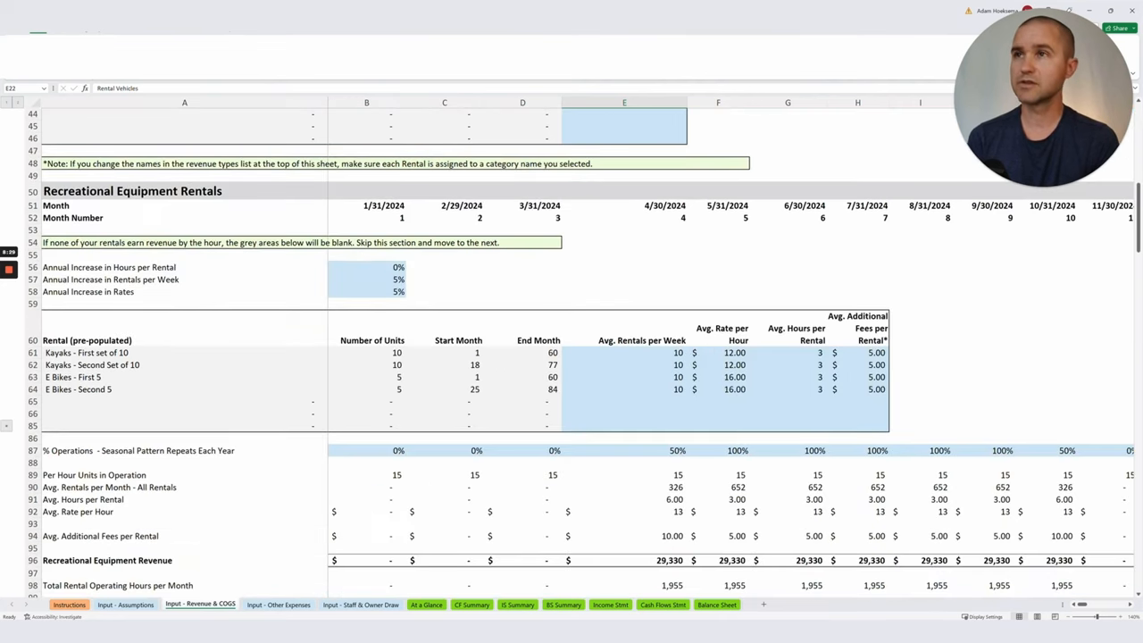
scroll(up, 3)
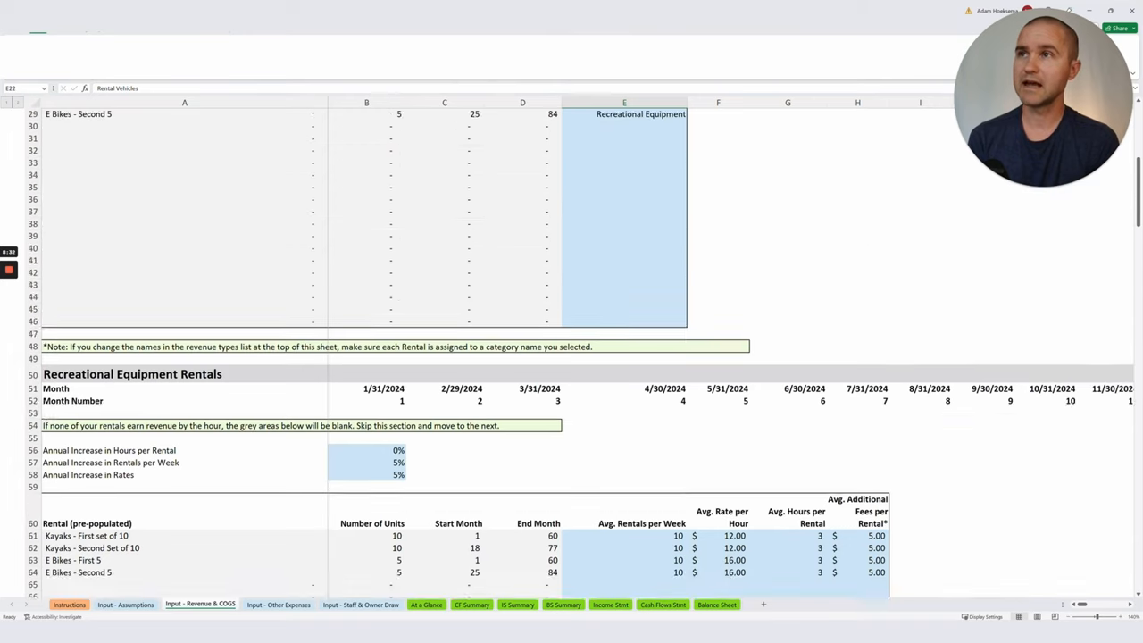
scroll(down, 3)
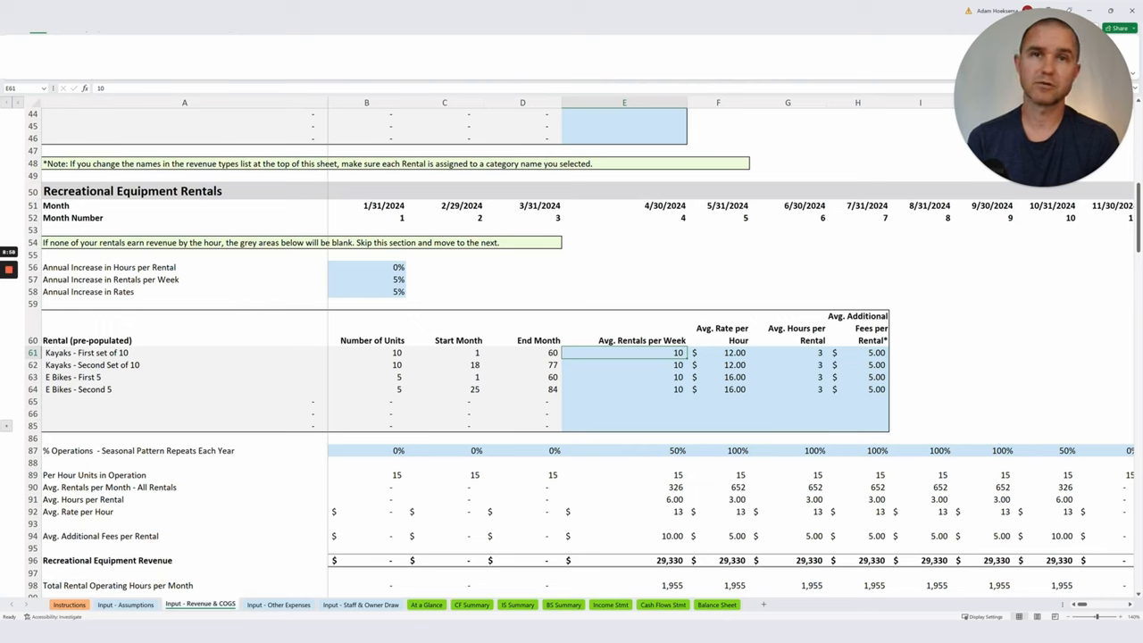
click(788, 352)
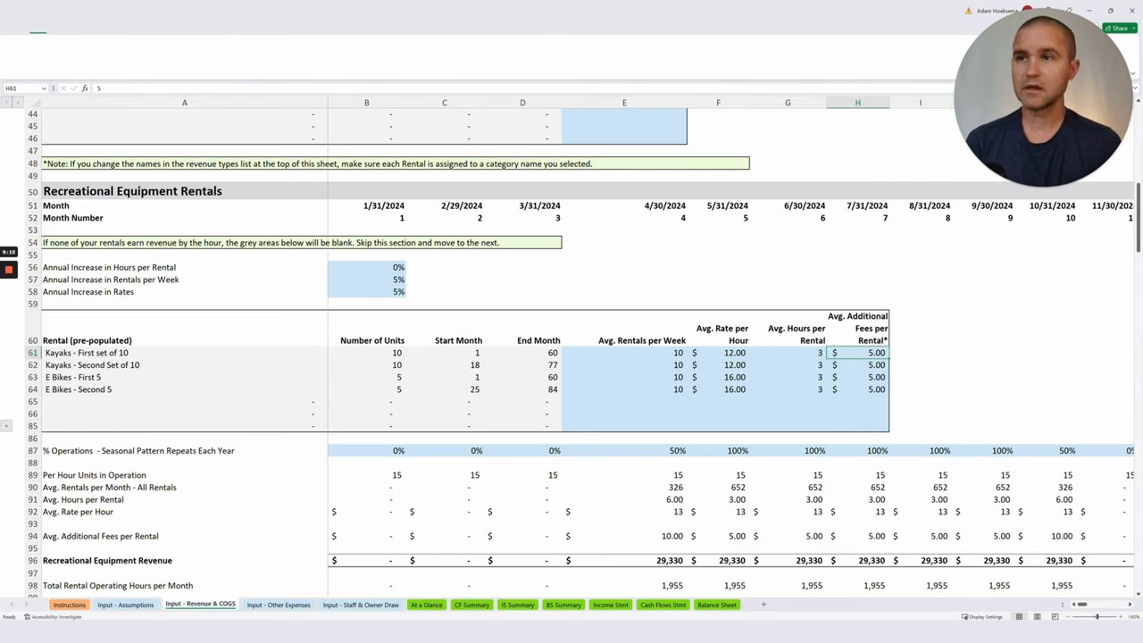
click(398, 450)
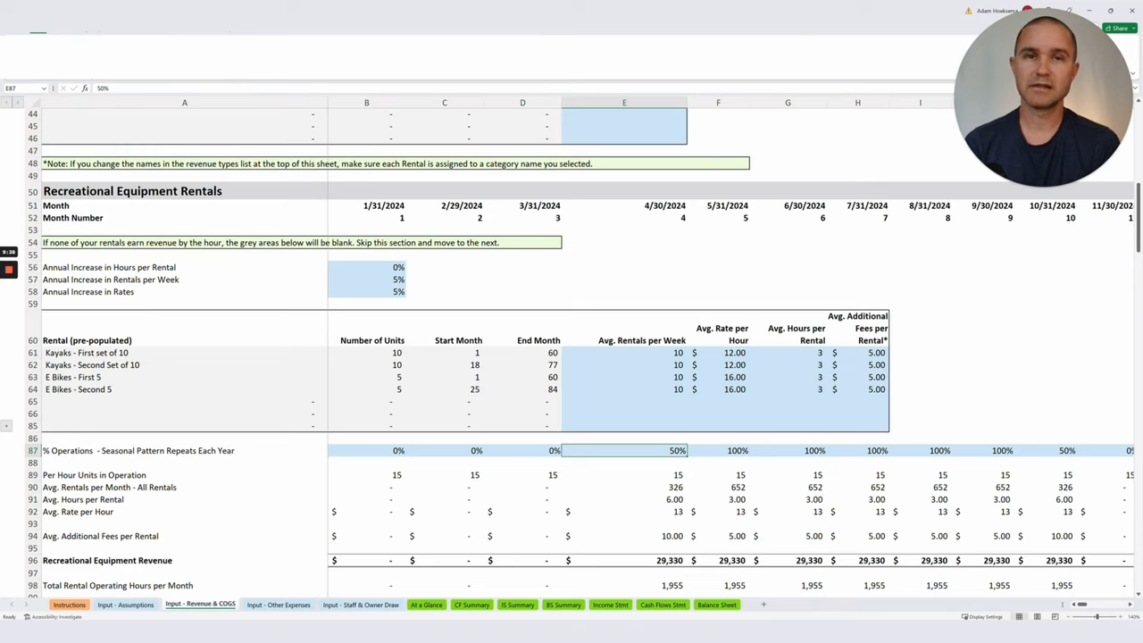
click(718, 450)
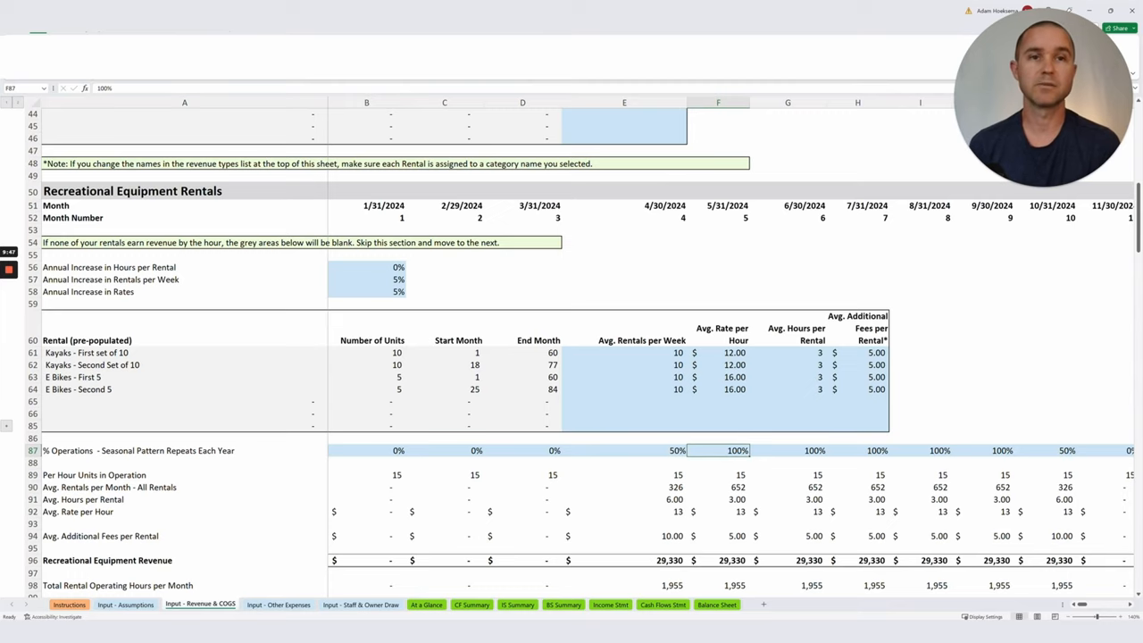
click(877, 450)
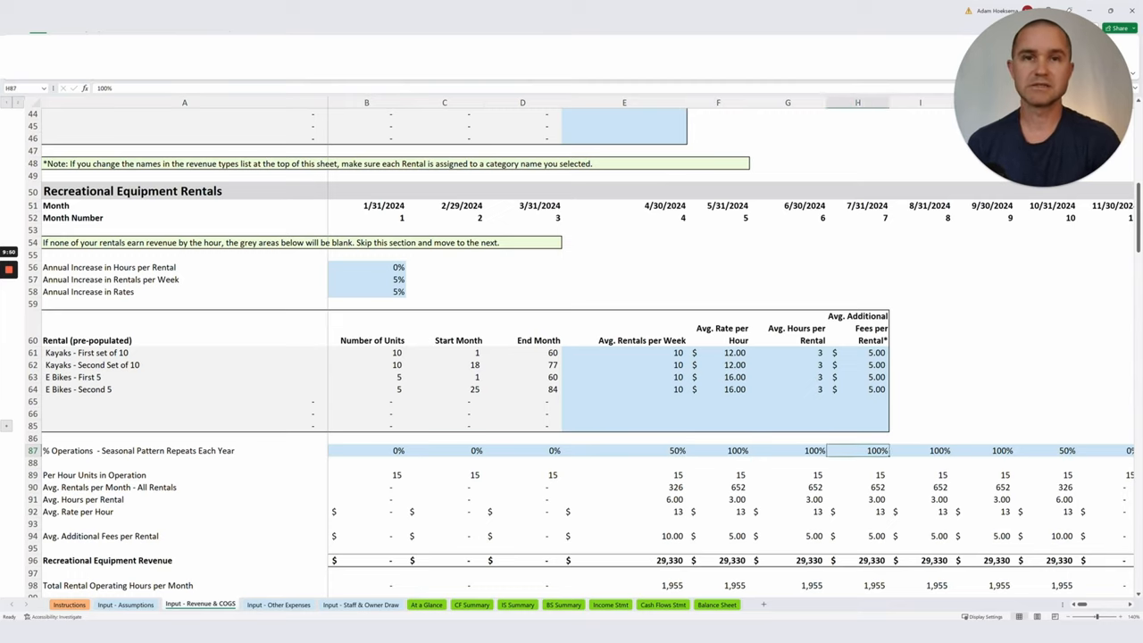
scroll(right, 3)
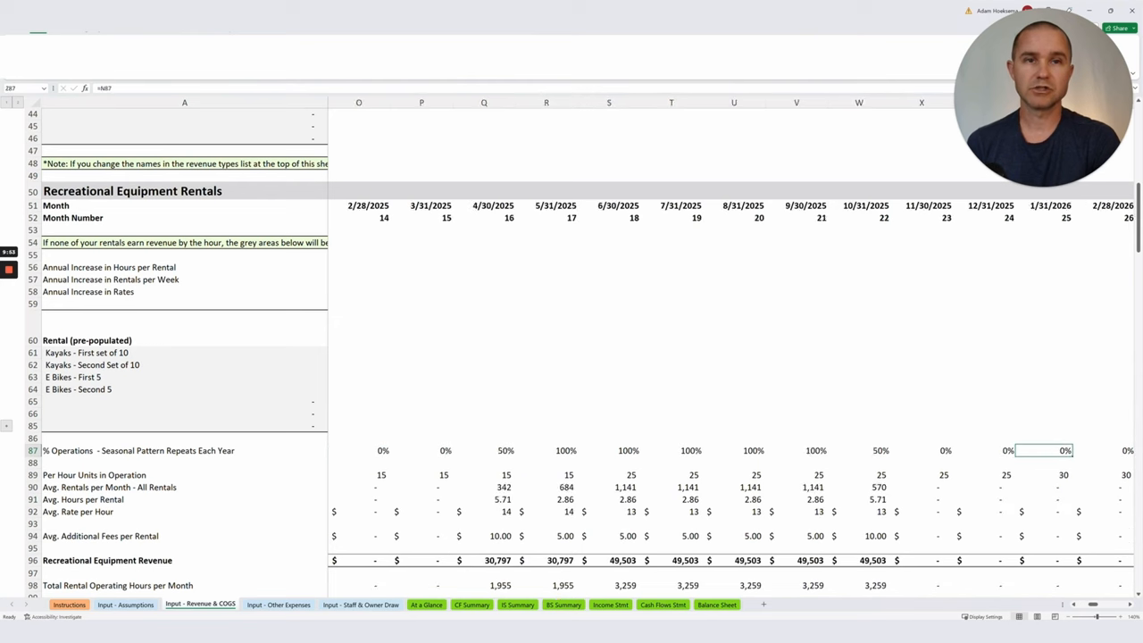
scroll(right, 3)
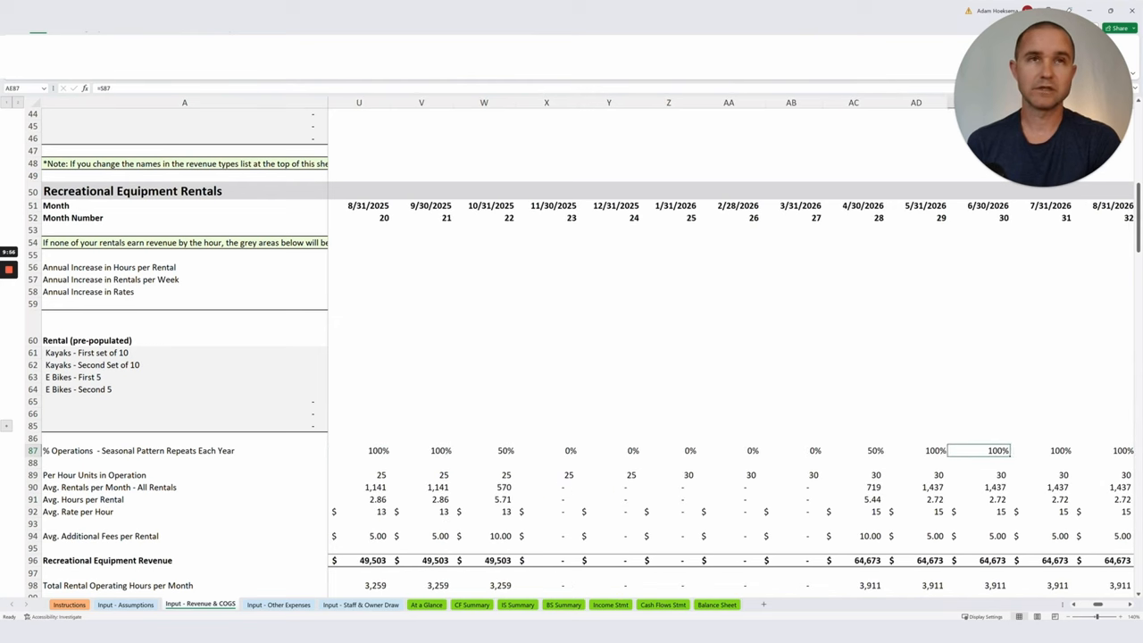
scroll(left, 3)
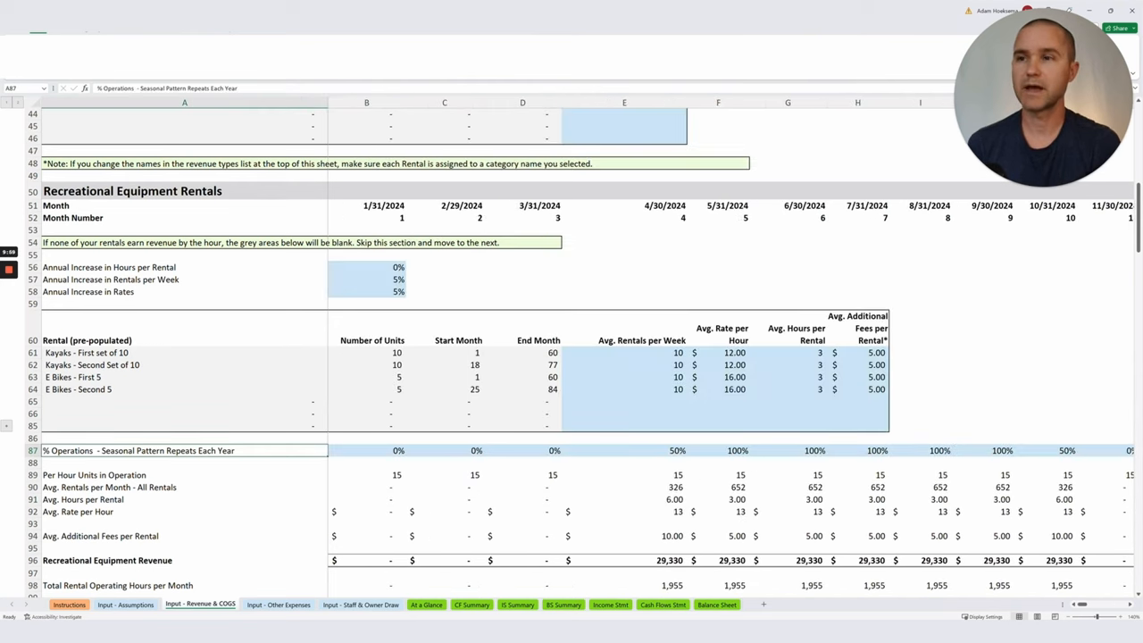
scroll(down, 3)
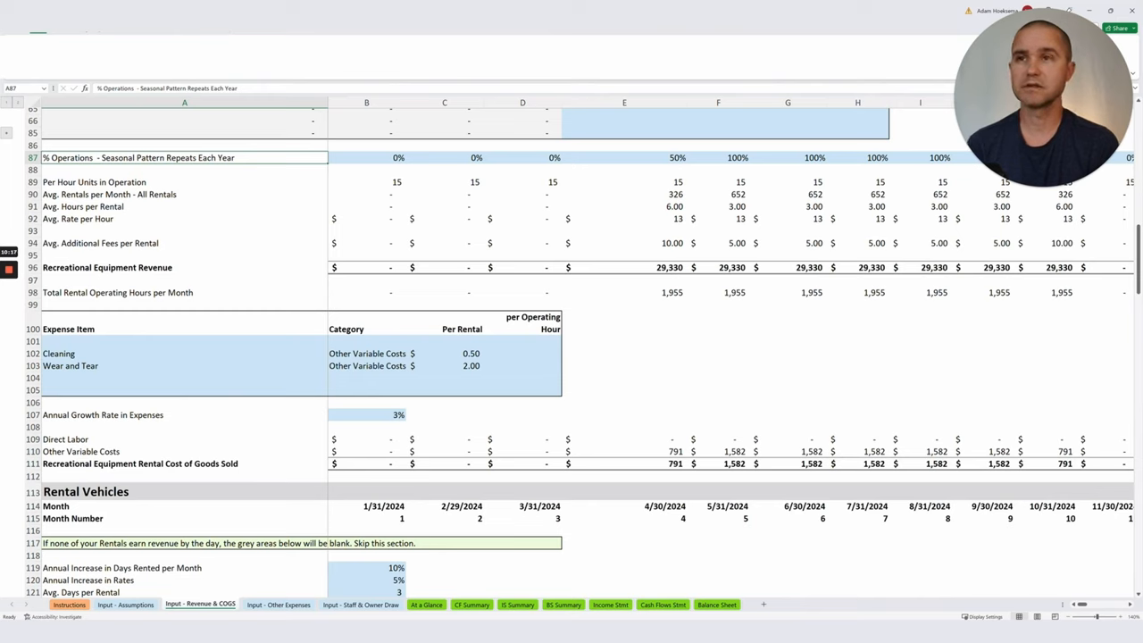
click(443, 365)
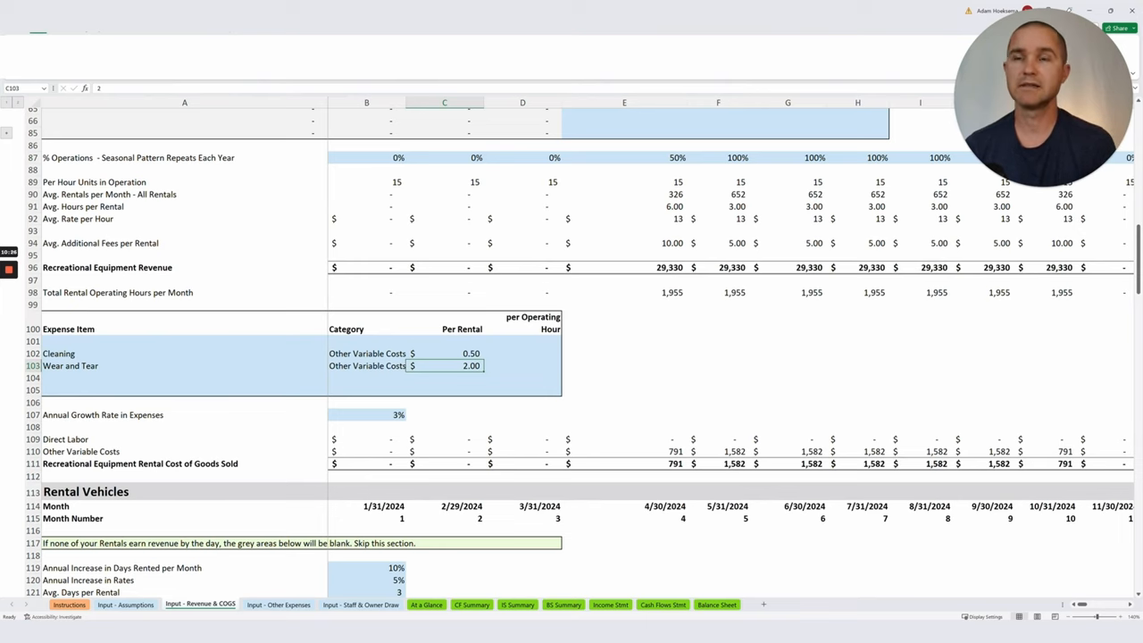
scroll(down, 3)
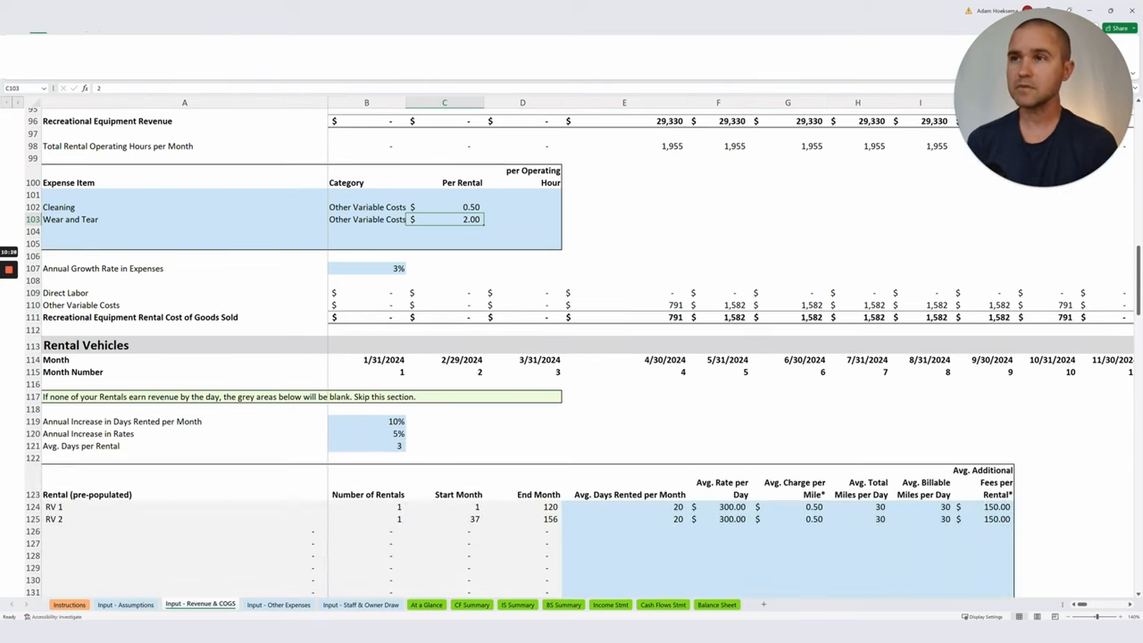
scroll(down, 3)
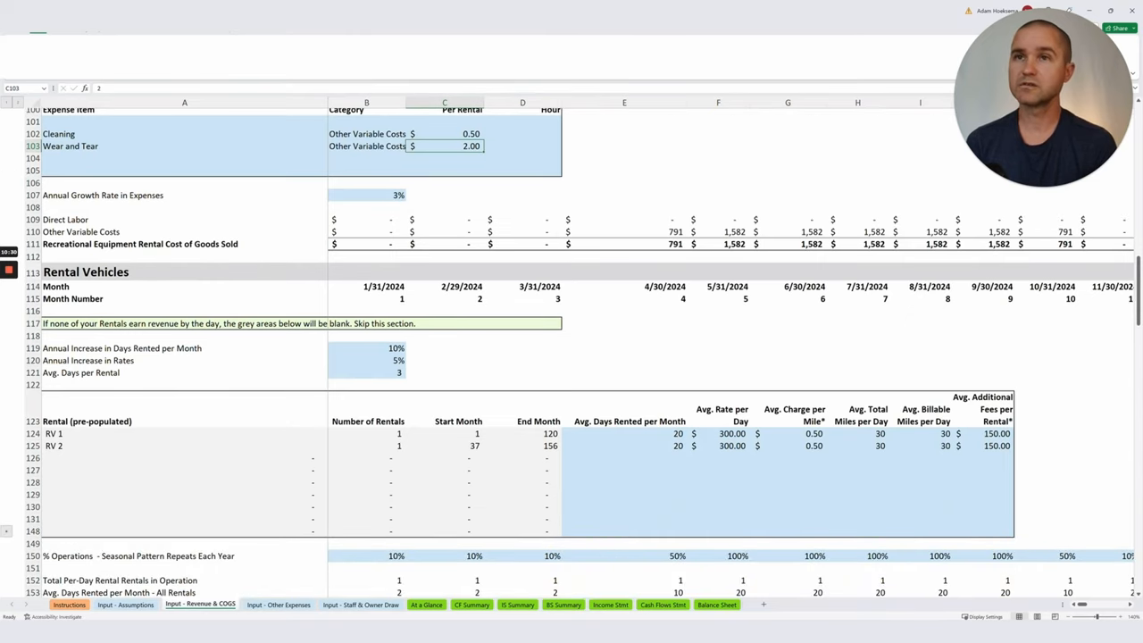
scroll(down, 3)
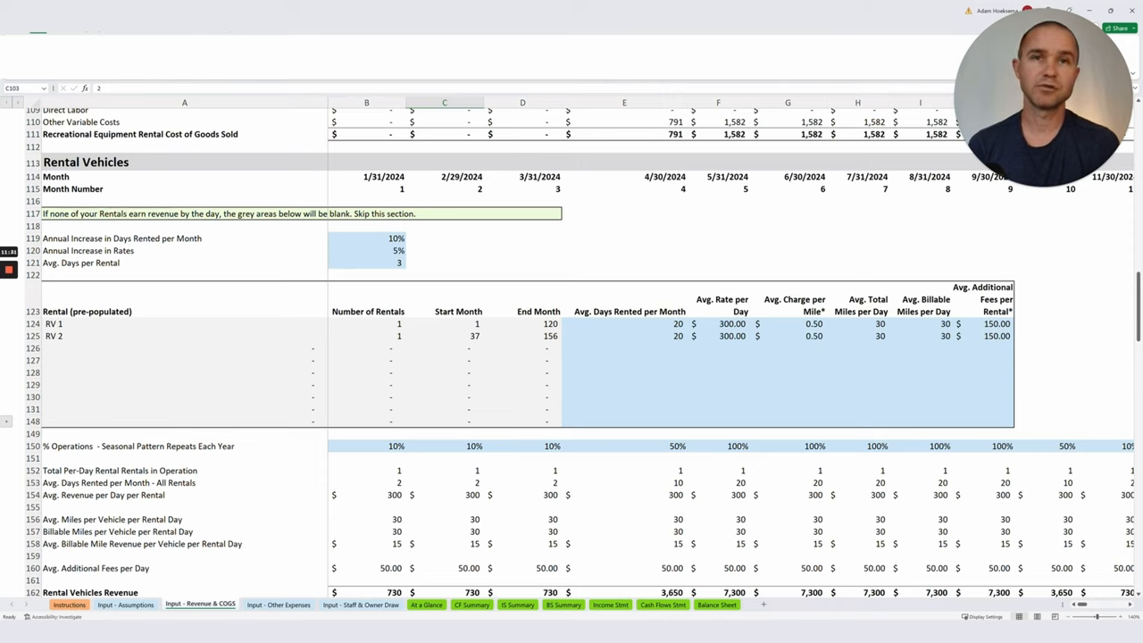
click(788, 323)
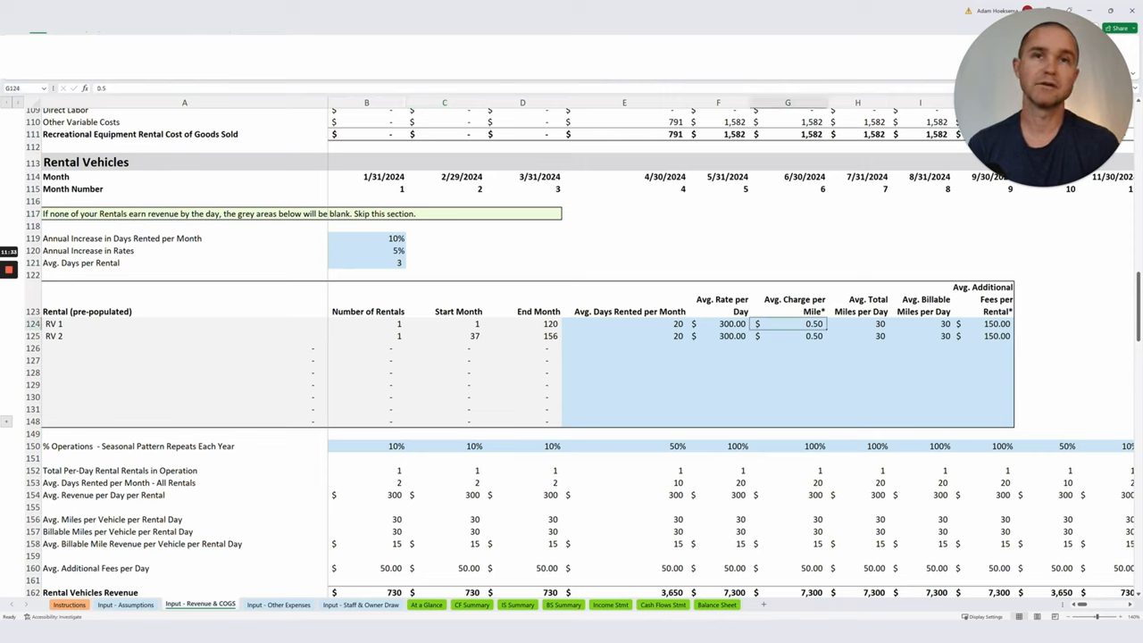
click(857, 323)
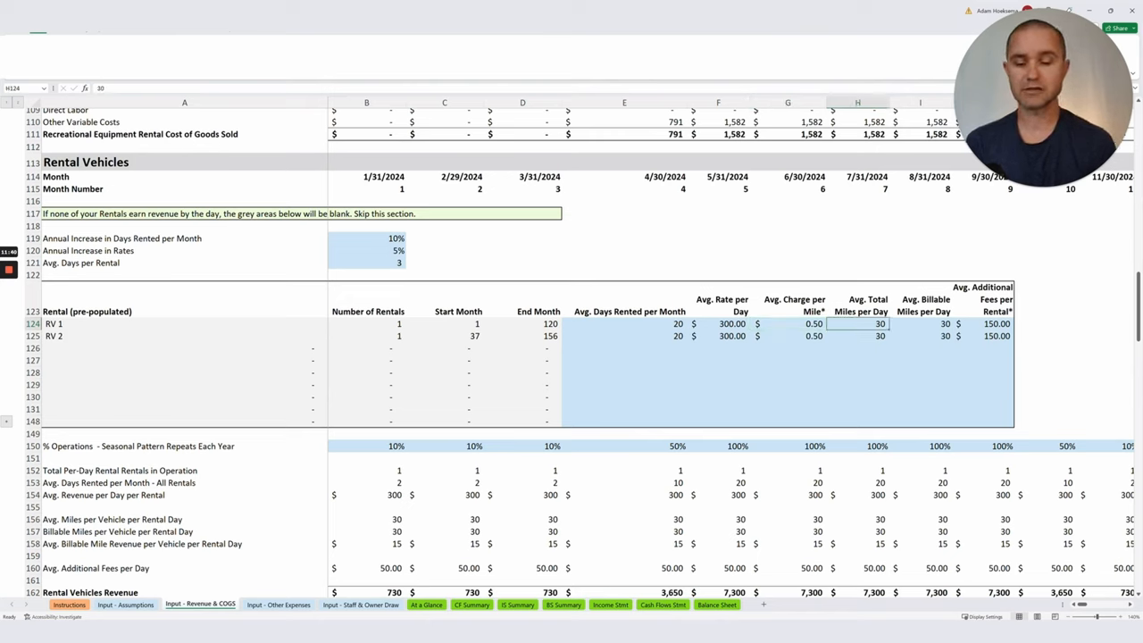
text(80)
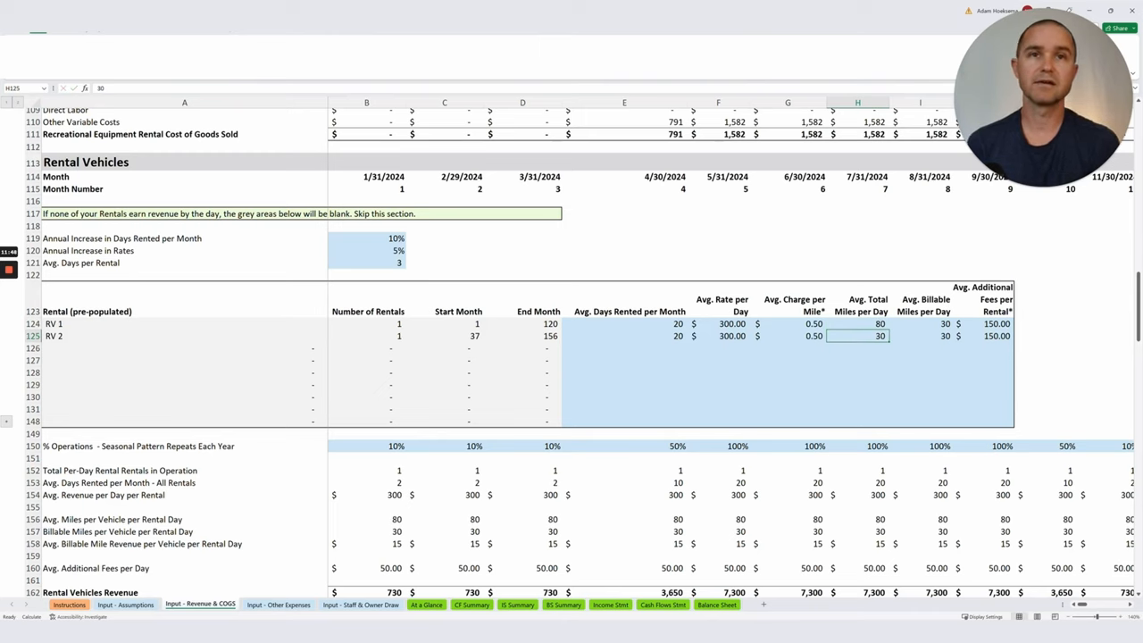
click(919, 323)
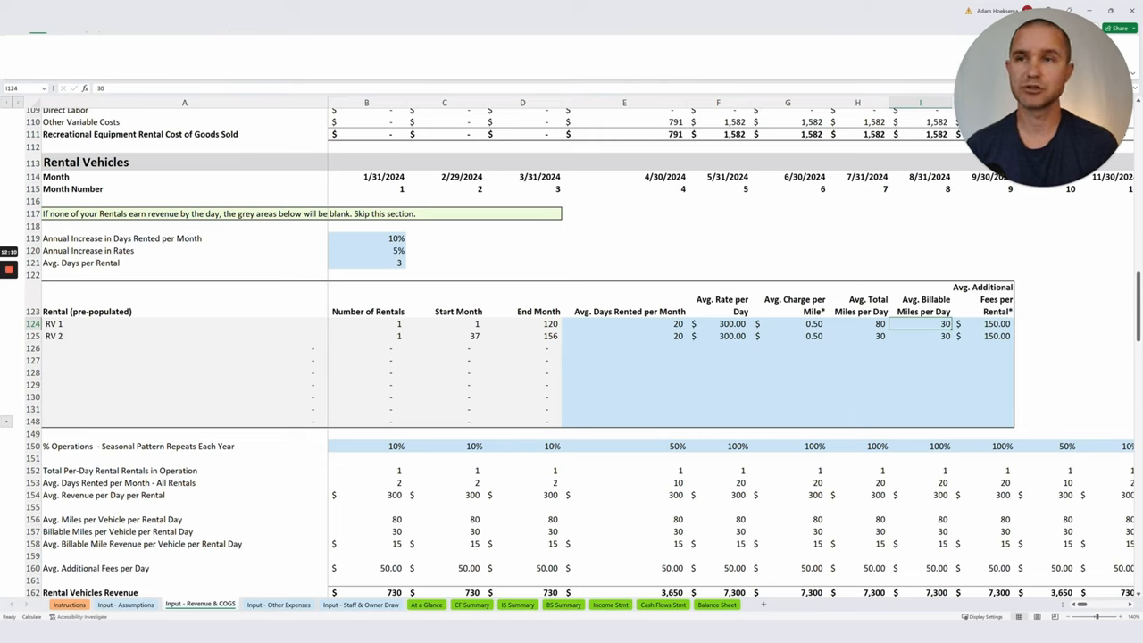
scroll(down, 3)
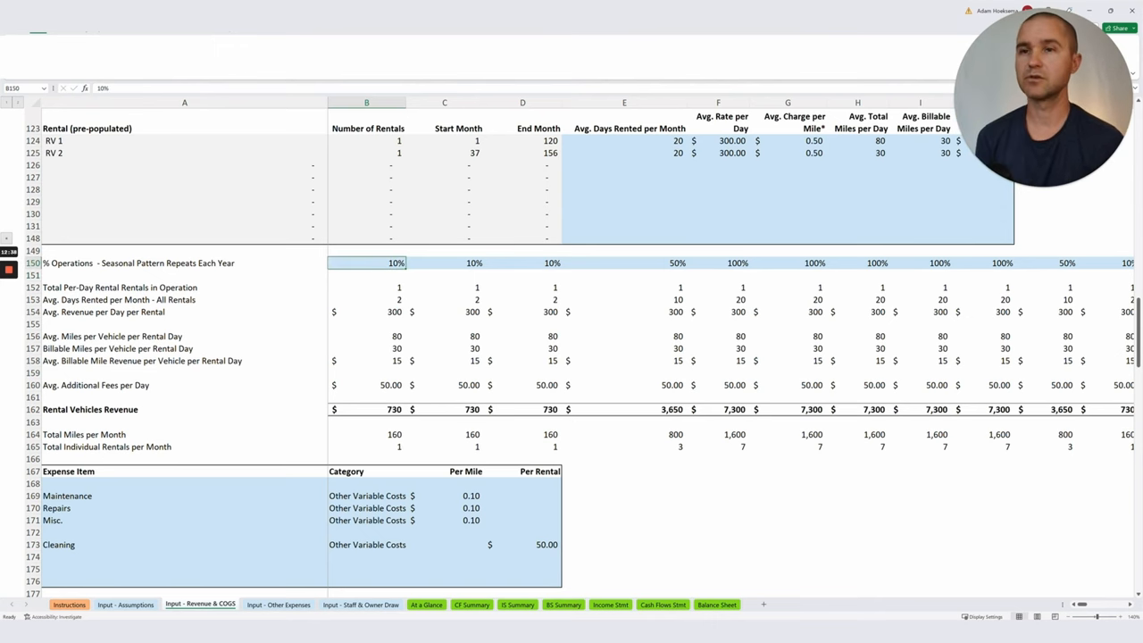
- Check the per-rental Cleaning and per-mile Maintenance costs and the summary, then move to Input - Other Expenses
scroll(down, 3)
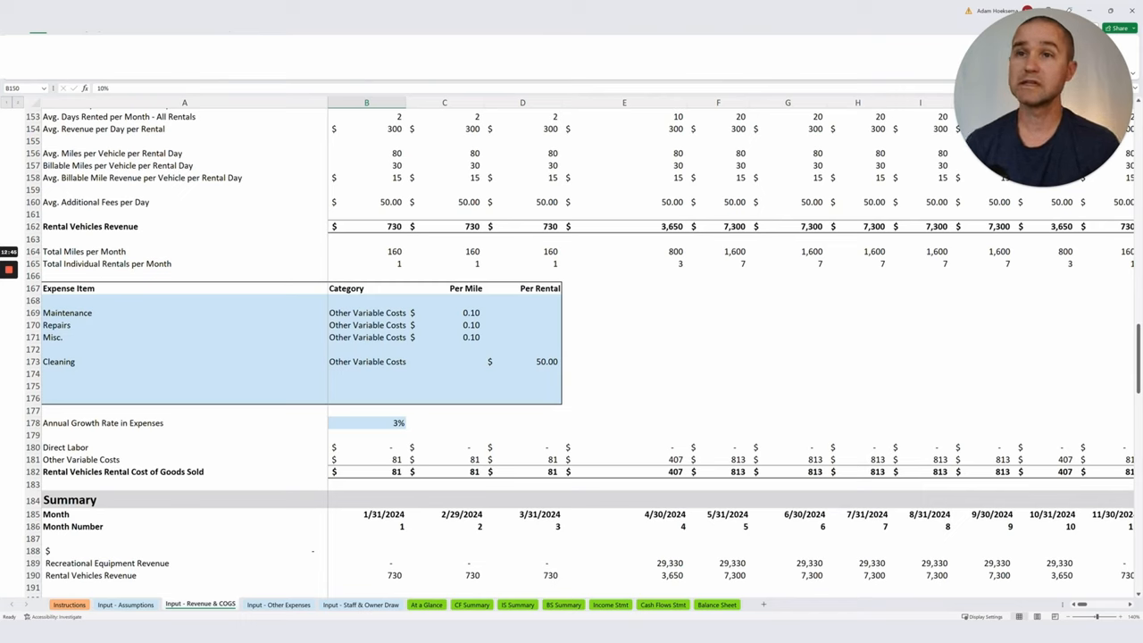
click(522, 361)
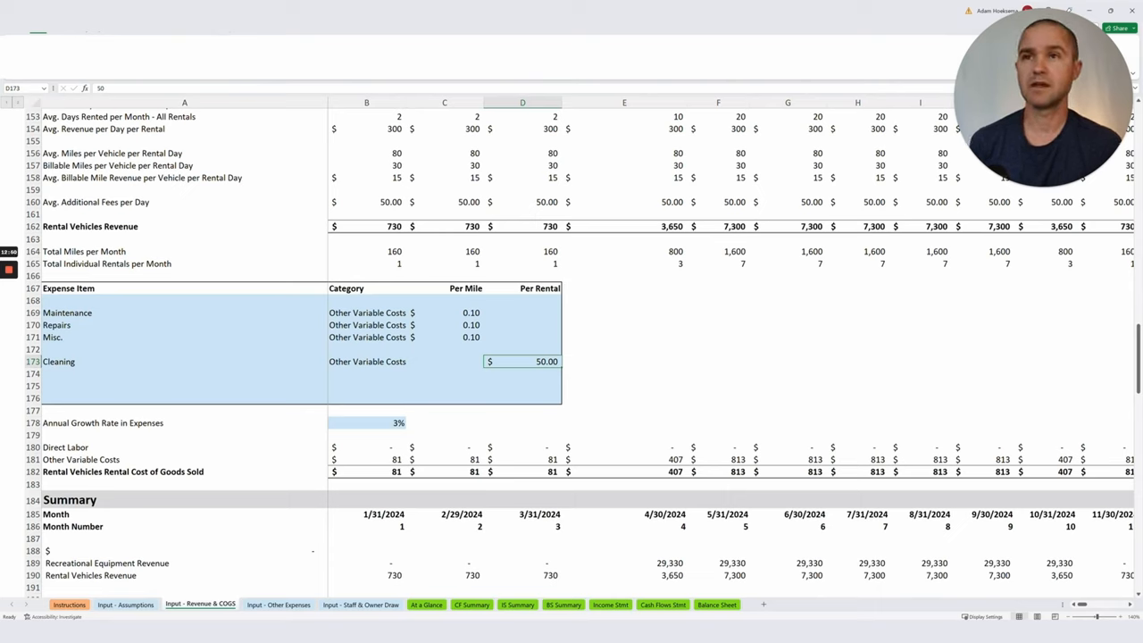
click(443, 313)
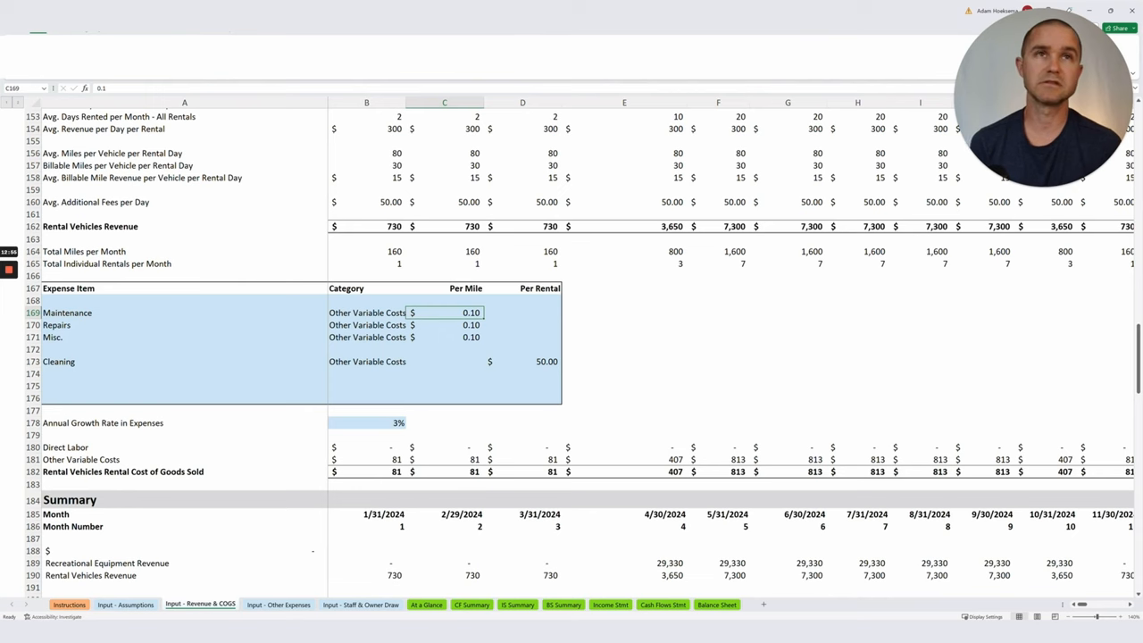
scroll(down, 3)
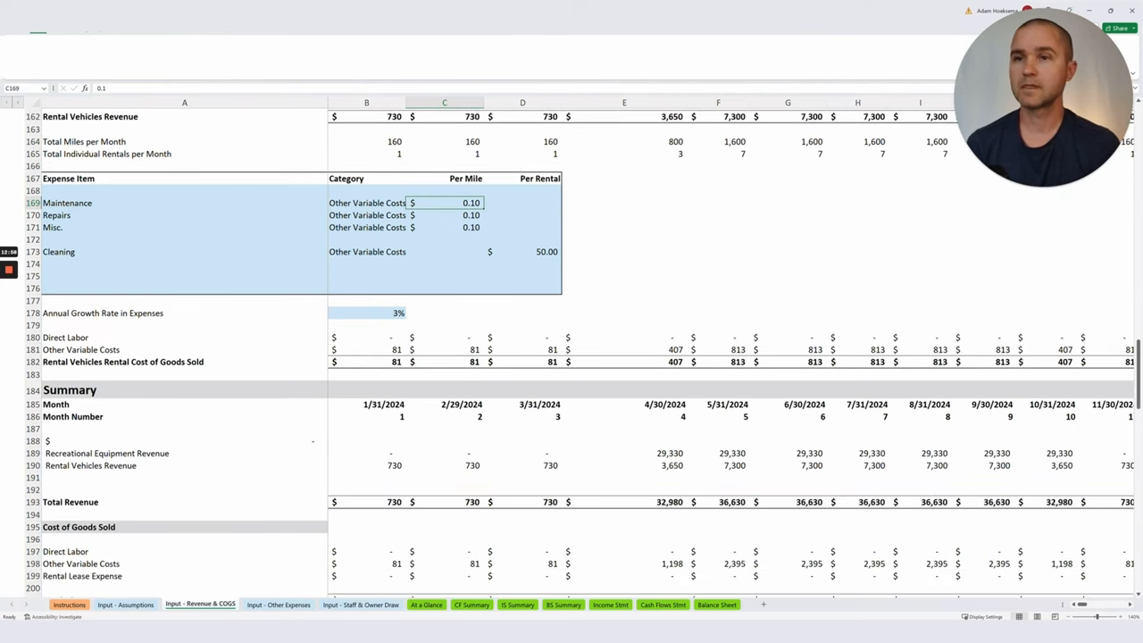
scroll(down, 3)
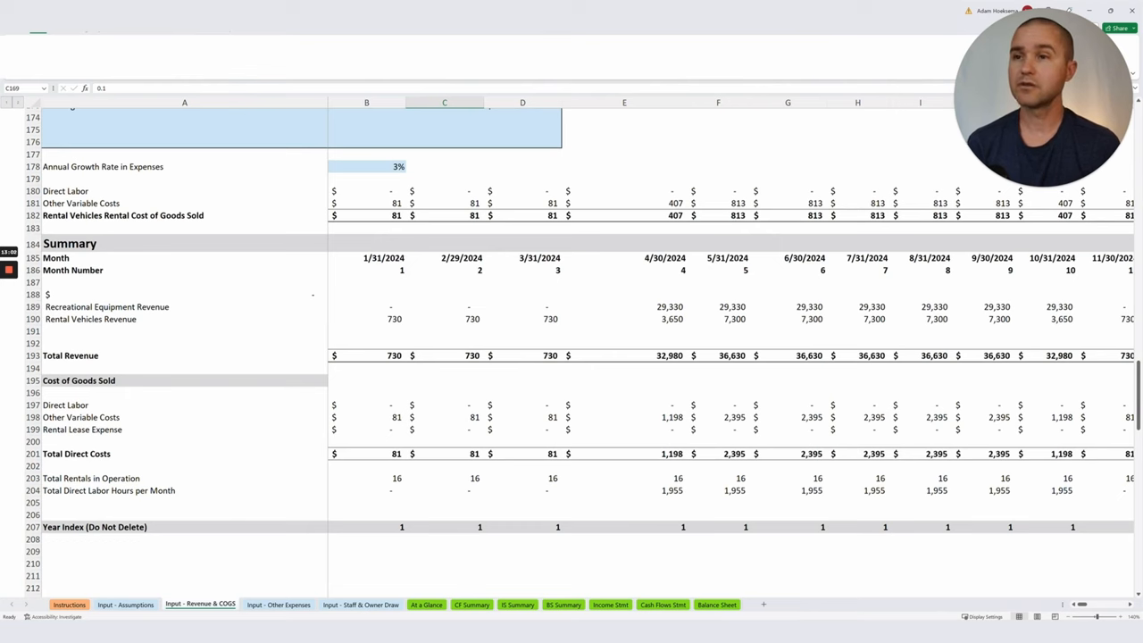
click(279, 604)
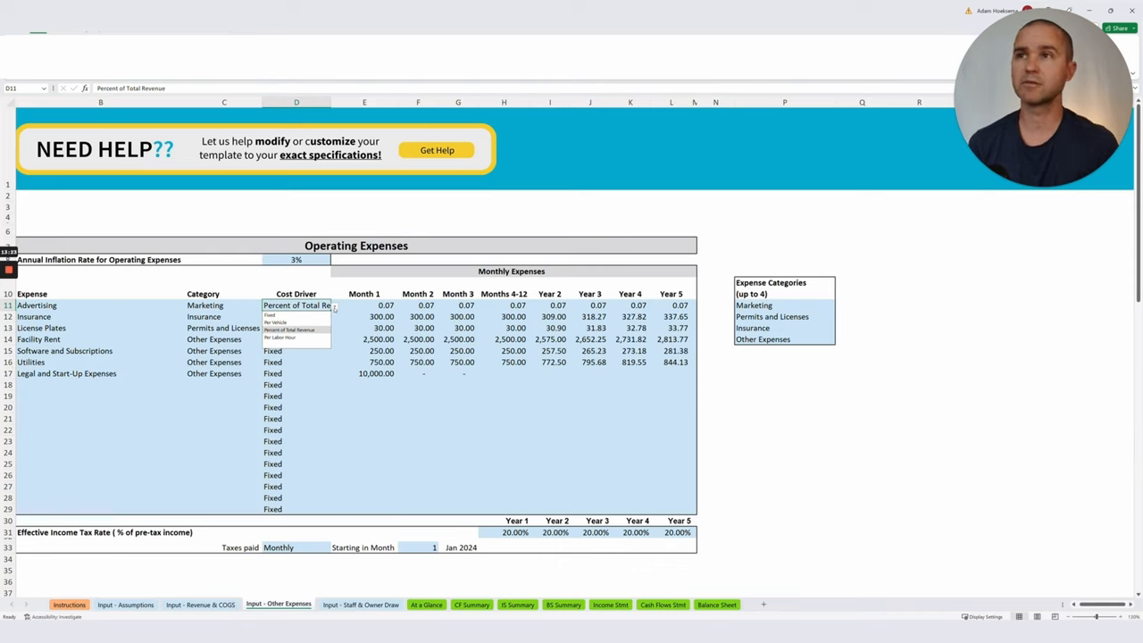
- Review the Insurance and Advertising cost drivers, their choices, and Advertising's Month 1 expense
click(272, 316)
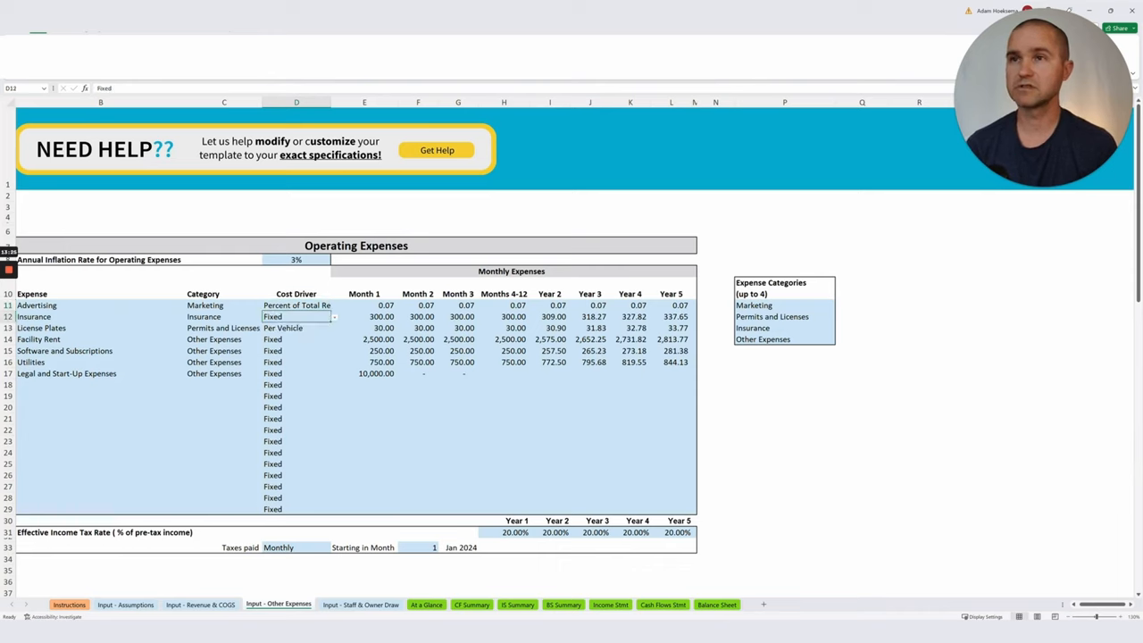
click(297, 306)
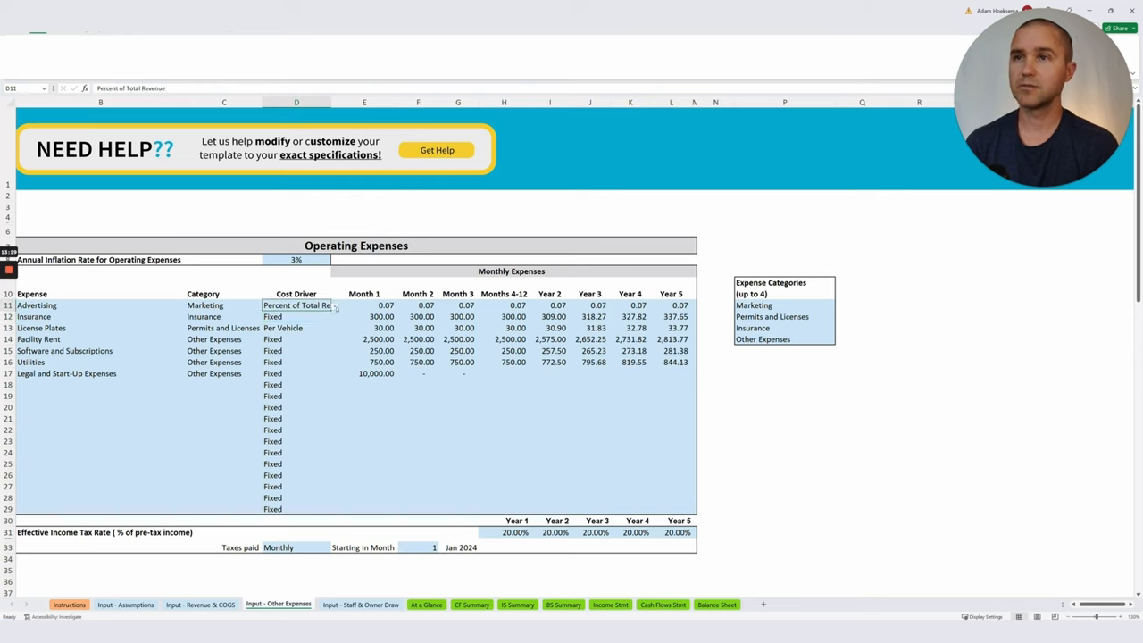
click(336, 304)
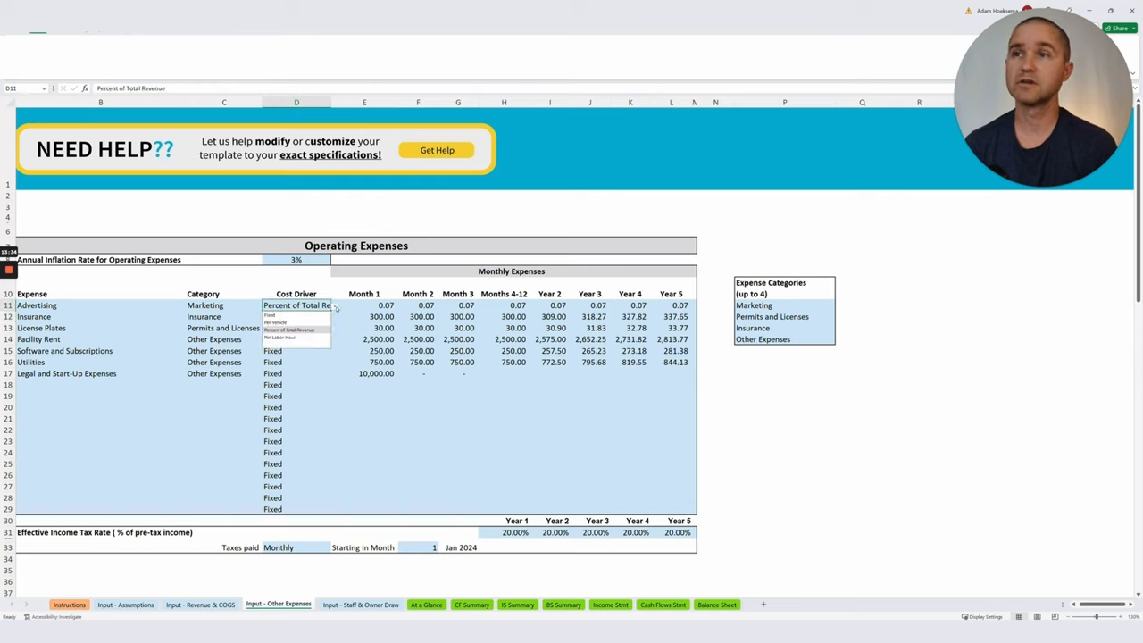
click(297, 328)
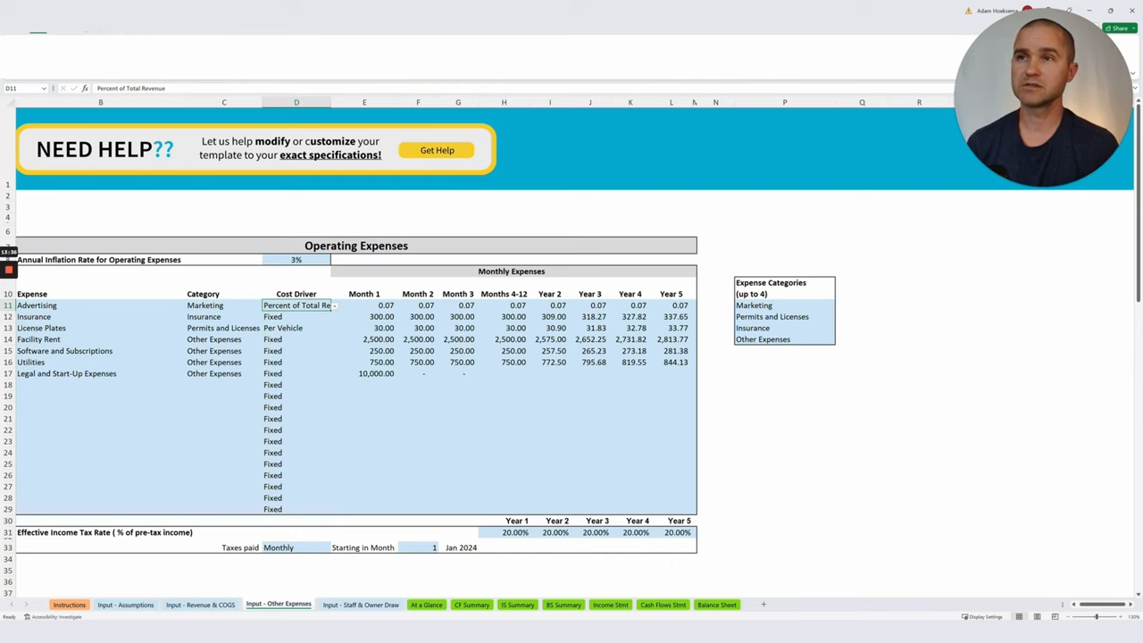
click(365, 303)
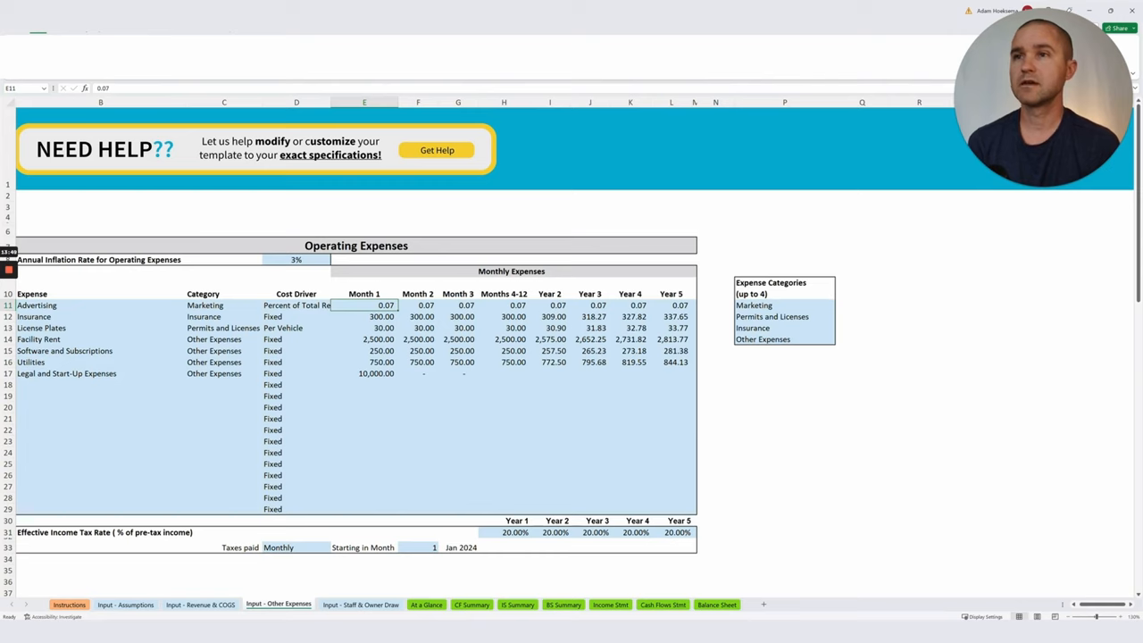
- Review the License Plates and Facility Rent cost driver choices, then move to Input - Staff & Owner Draw
click(297, 328)
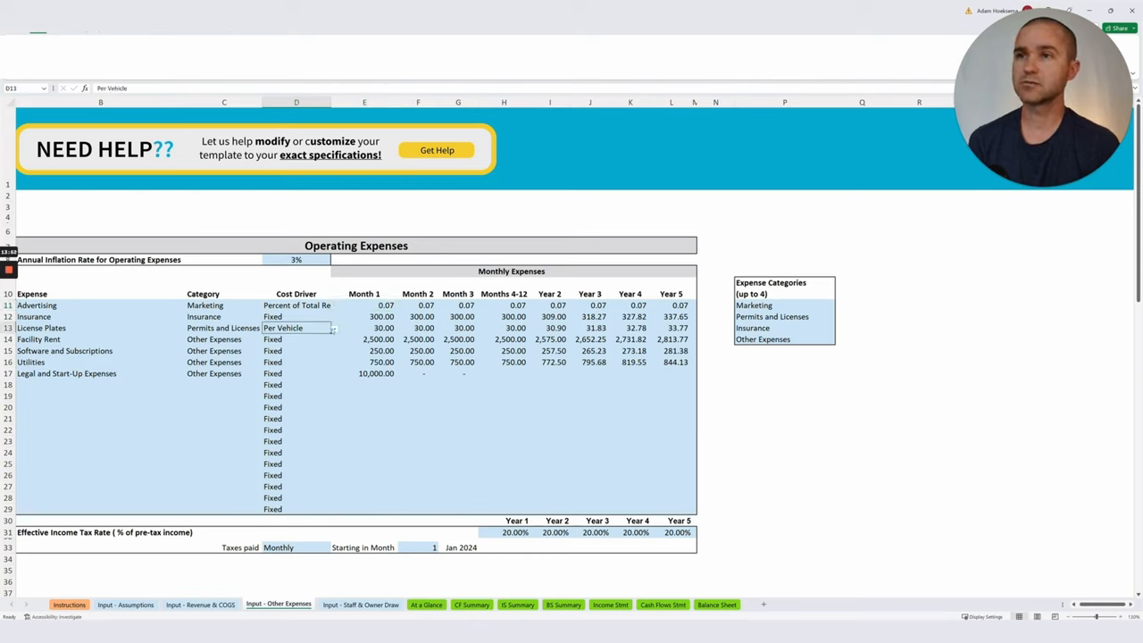
click(332, 328)
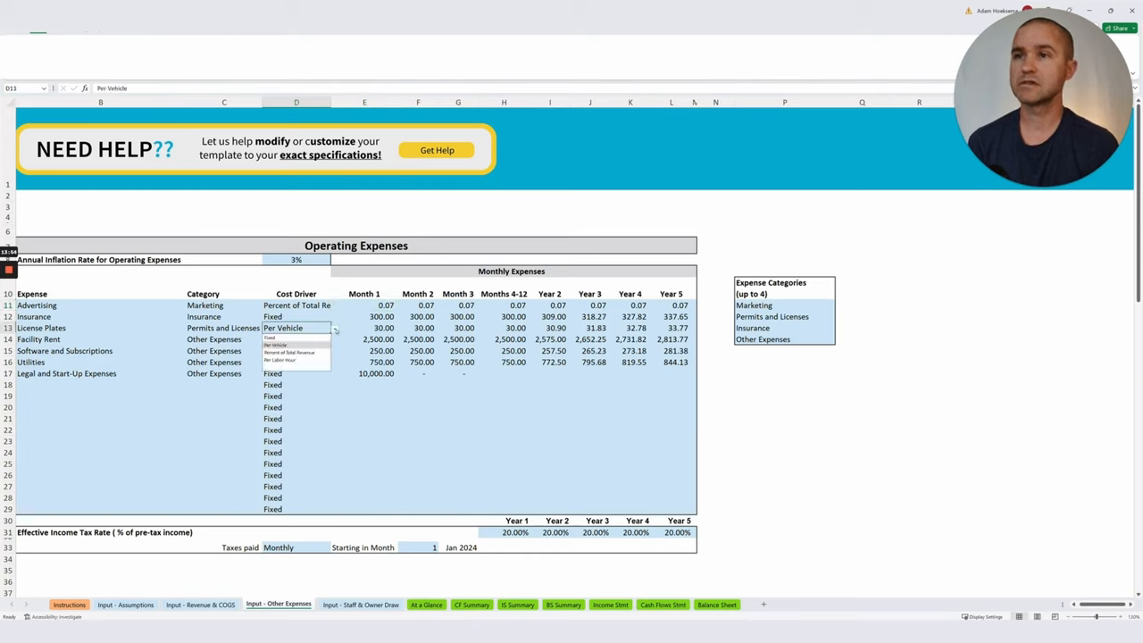
click(297, 340)
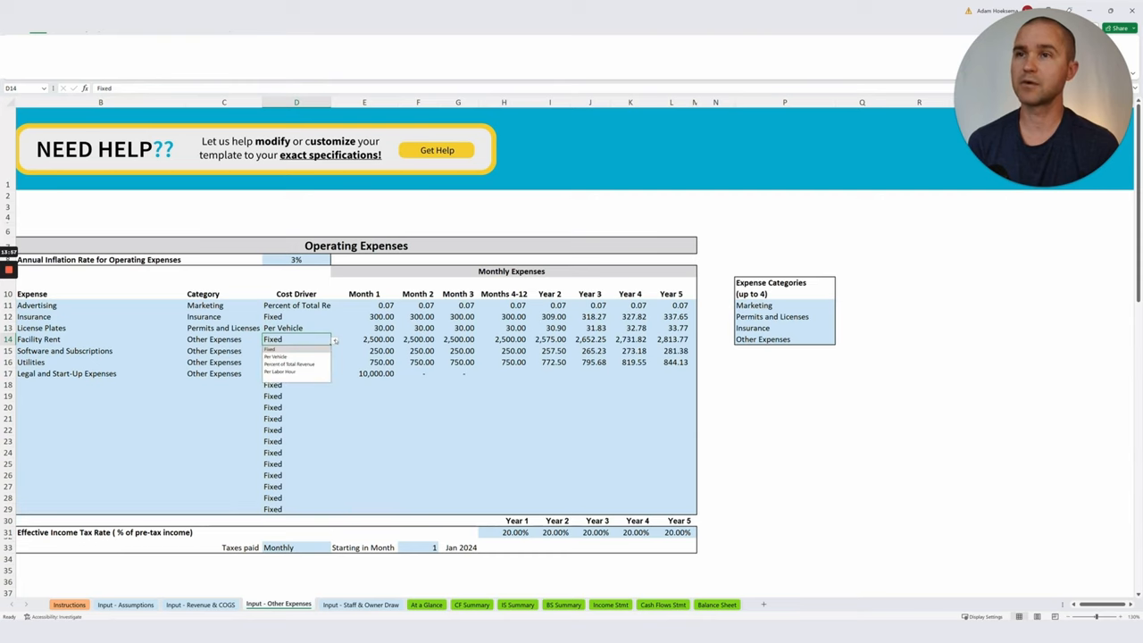
click(296, 339)
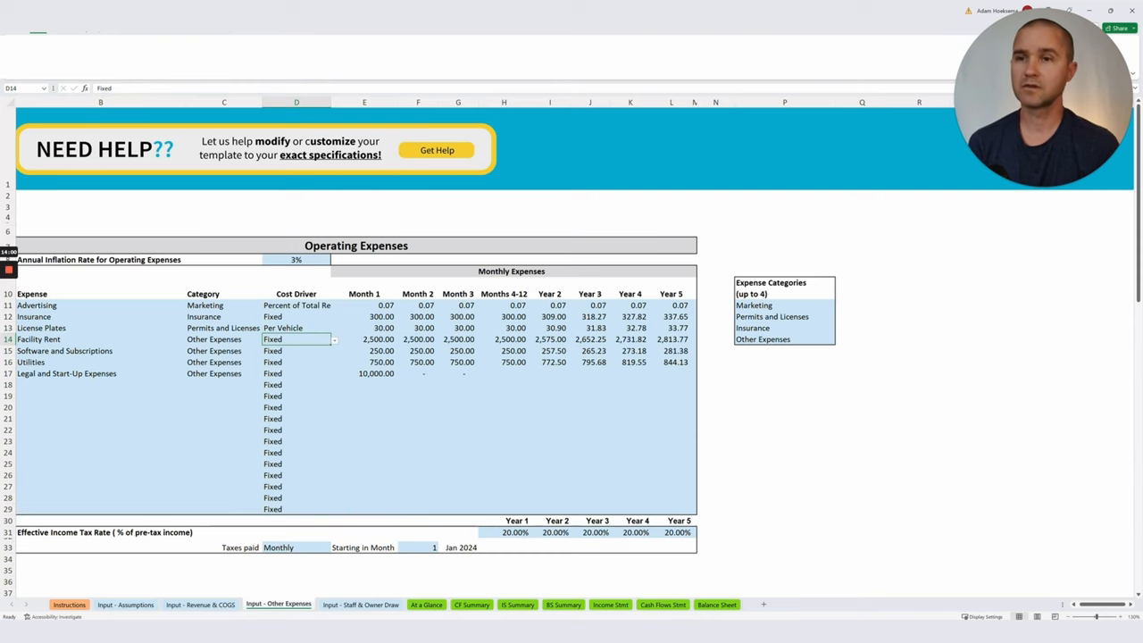
click(361, 603)
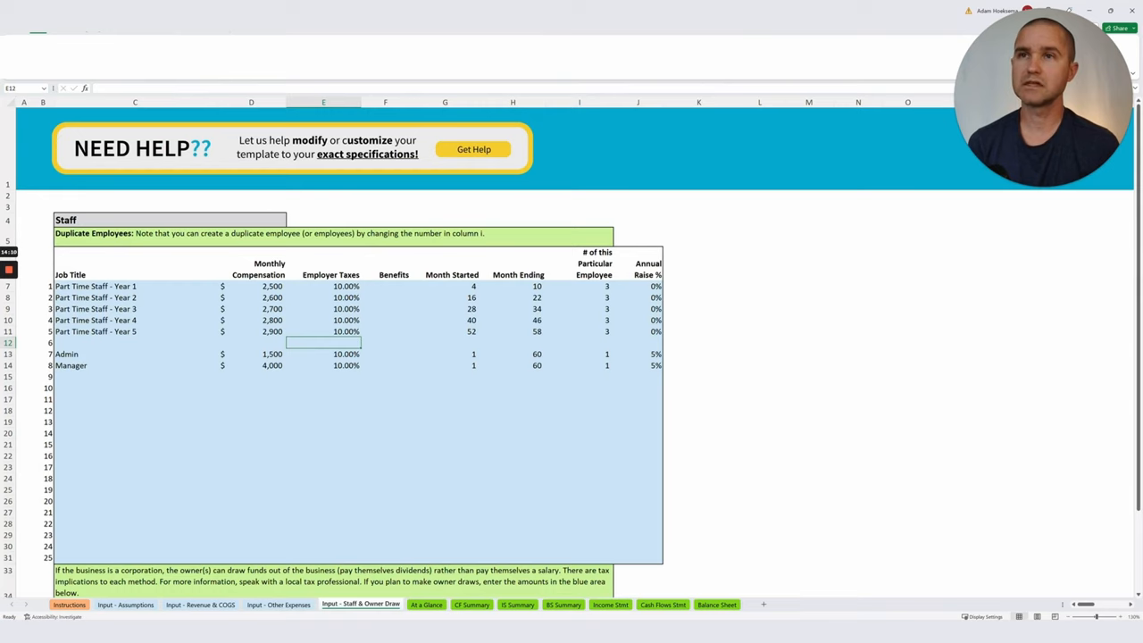
click(136, 286)
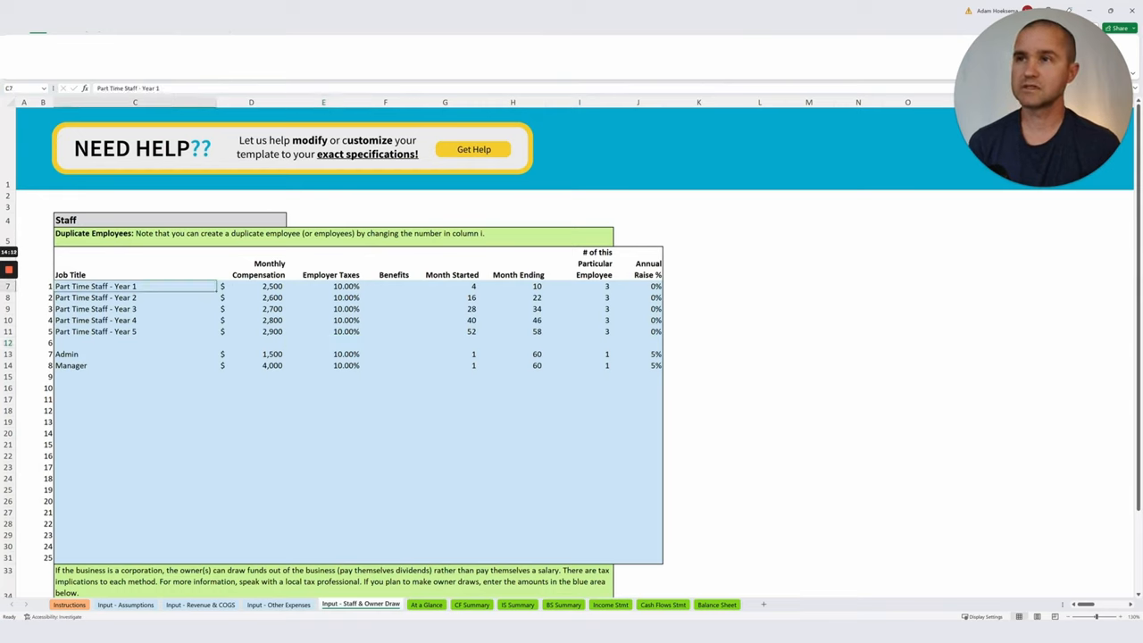
click(250, 285)
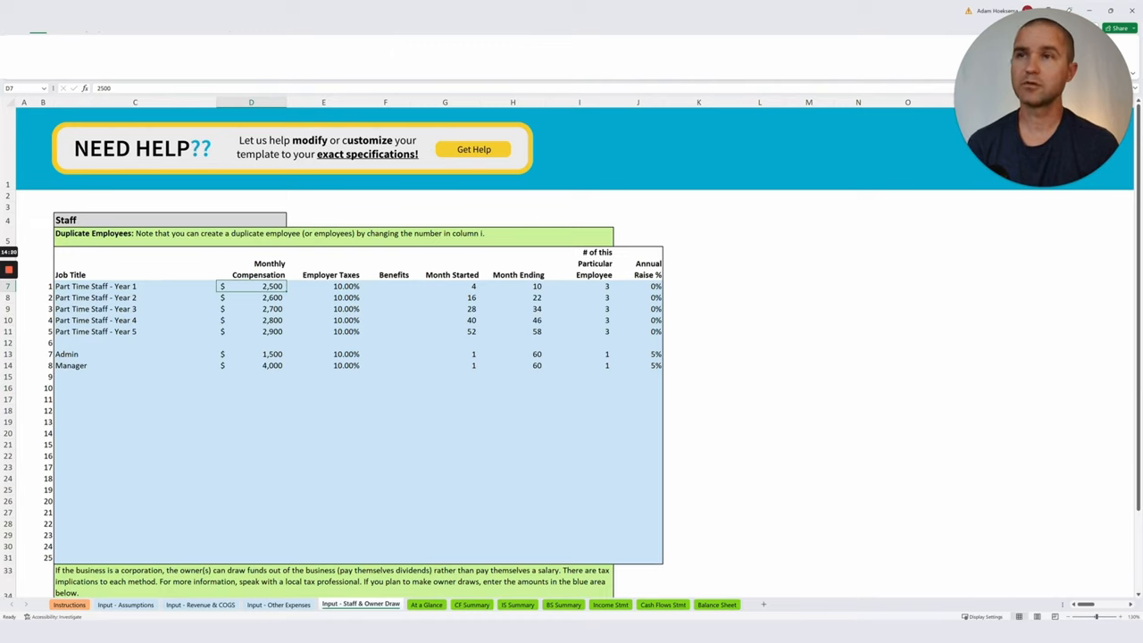
click(443, 286)
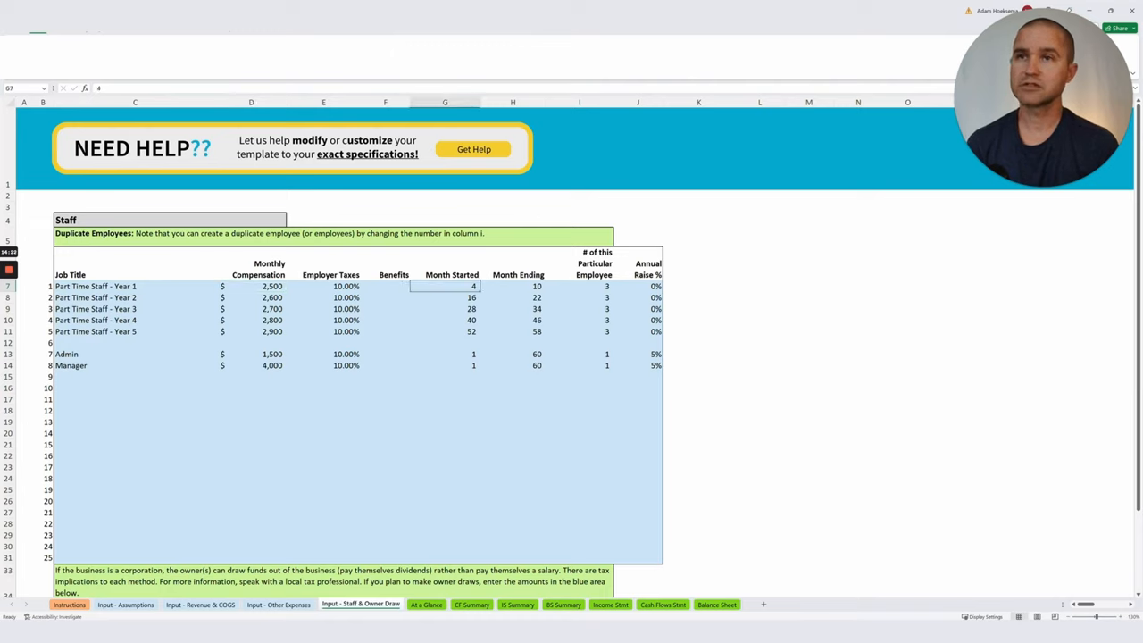
click(518, 286)
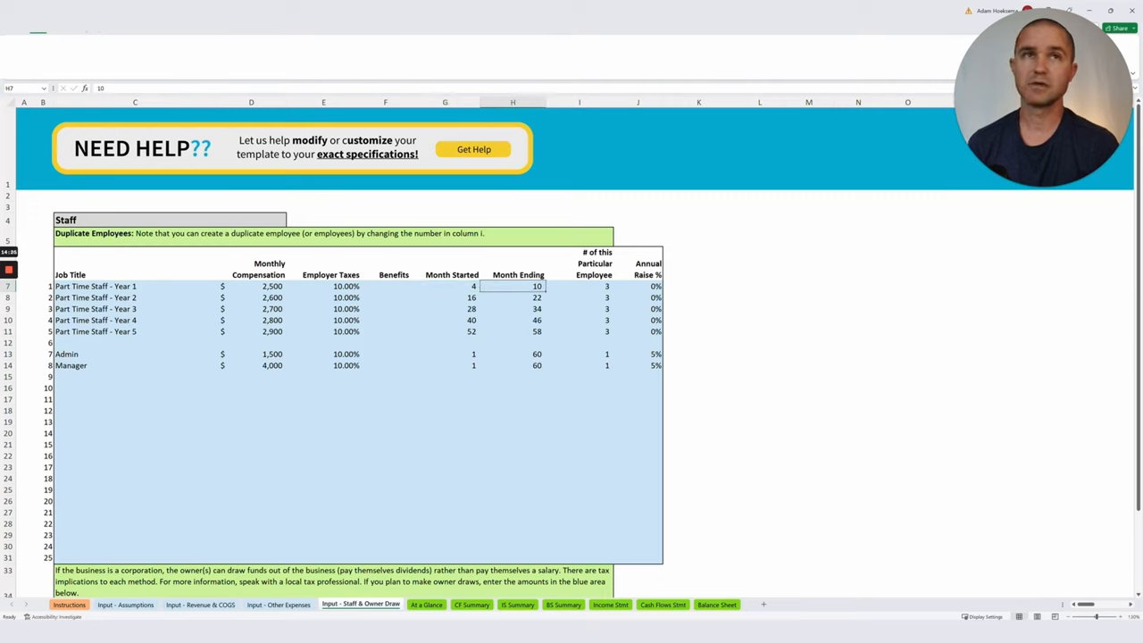
click(579, 286)
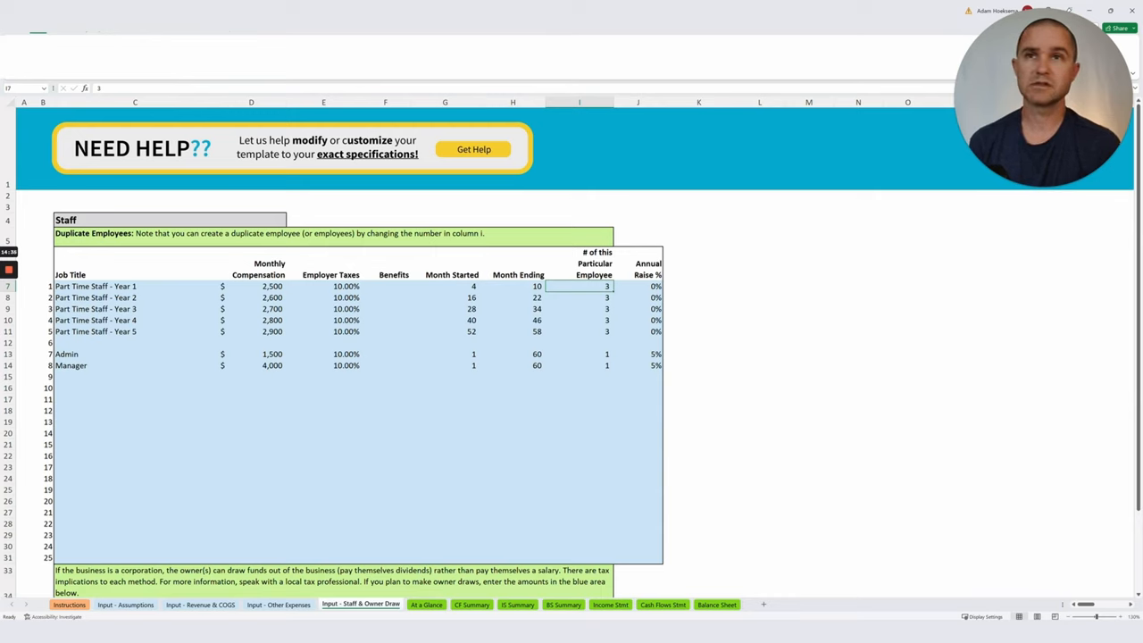
click(134, 297)
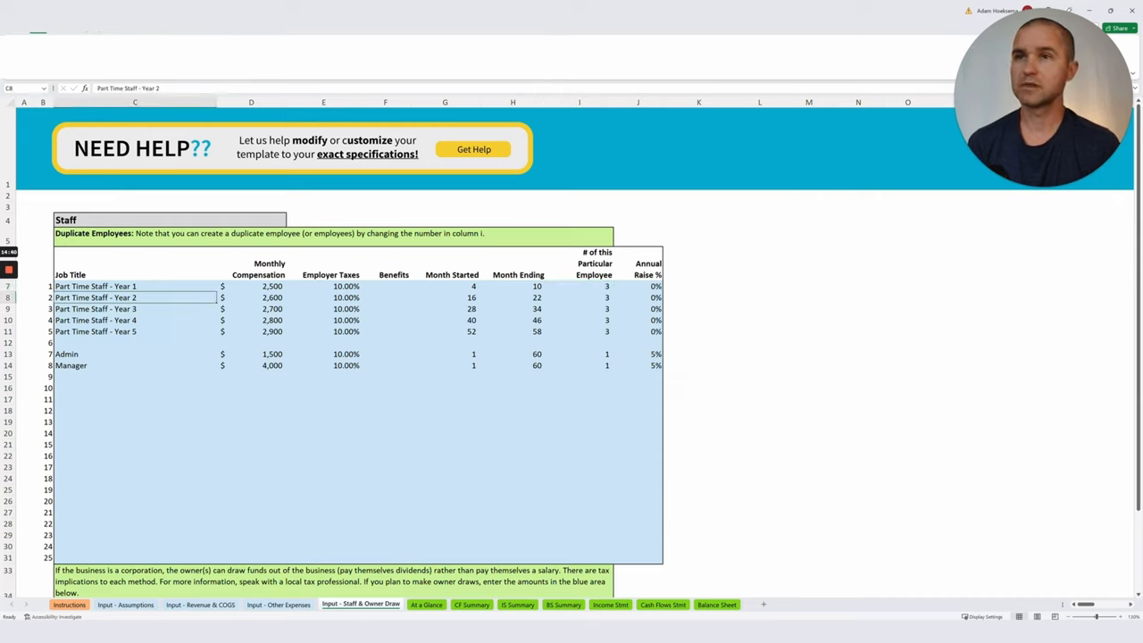
click(535, 296)
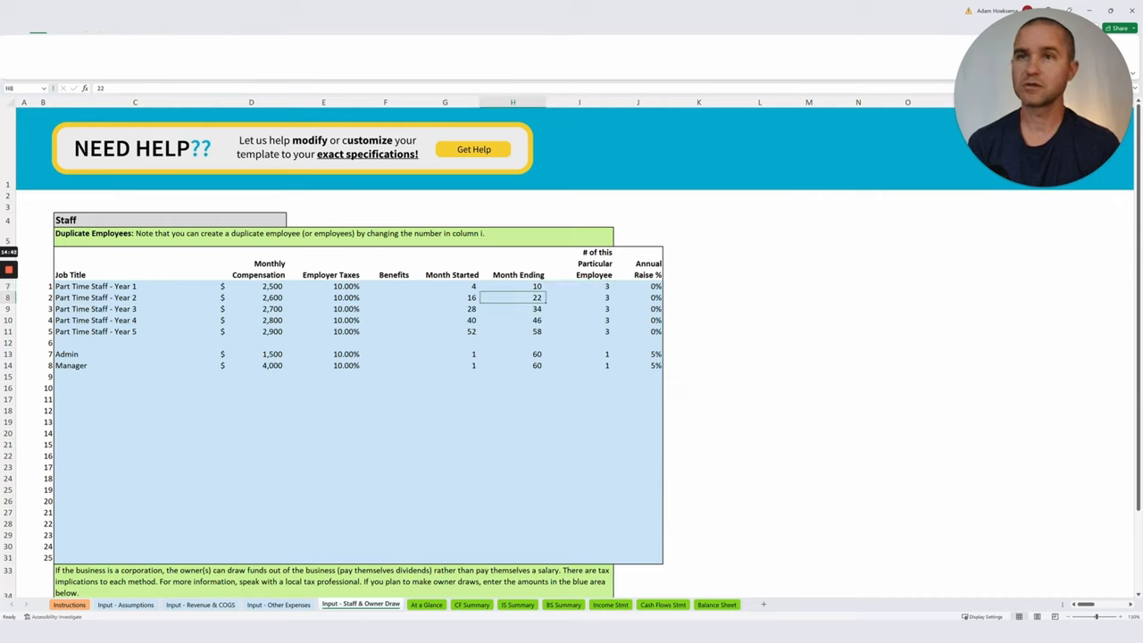
click(259, 296)
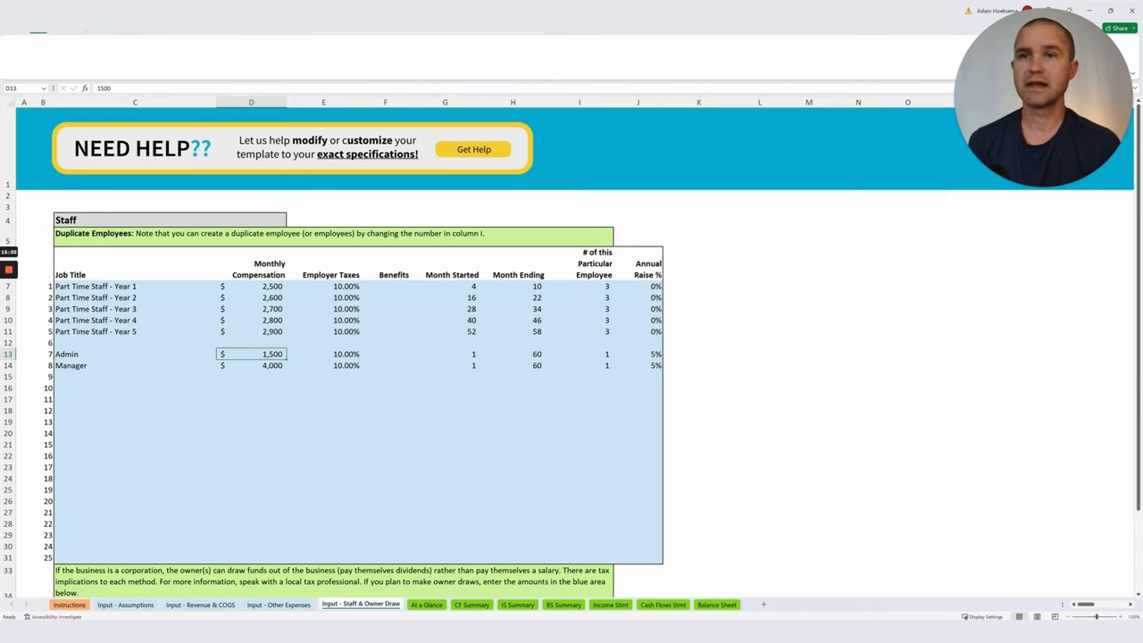
click(445, 354)
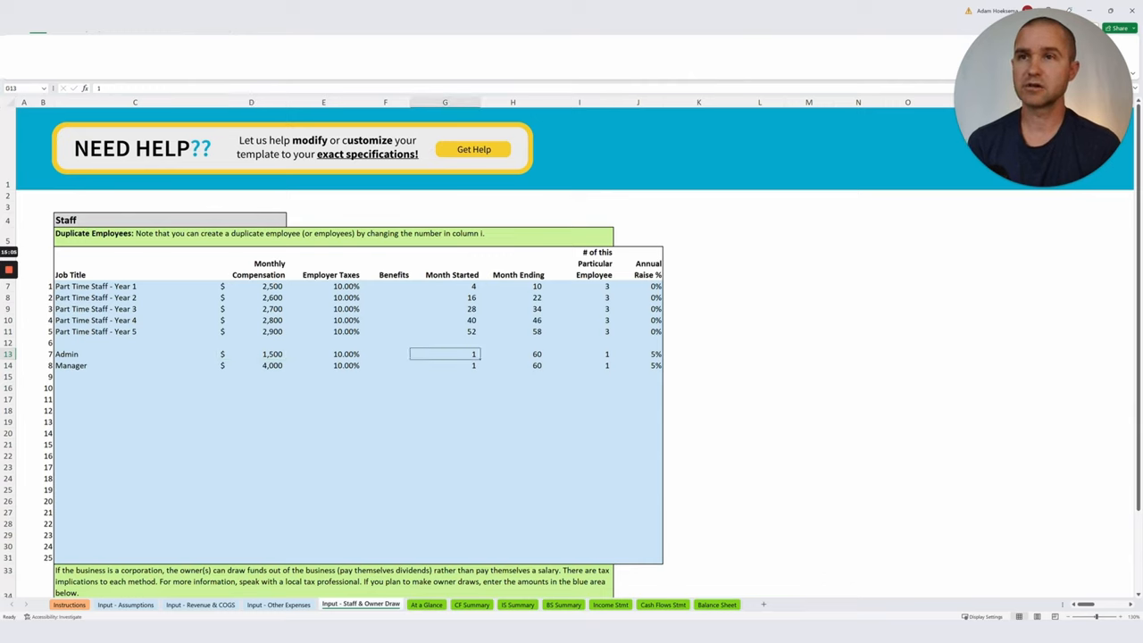
click(513, 354)
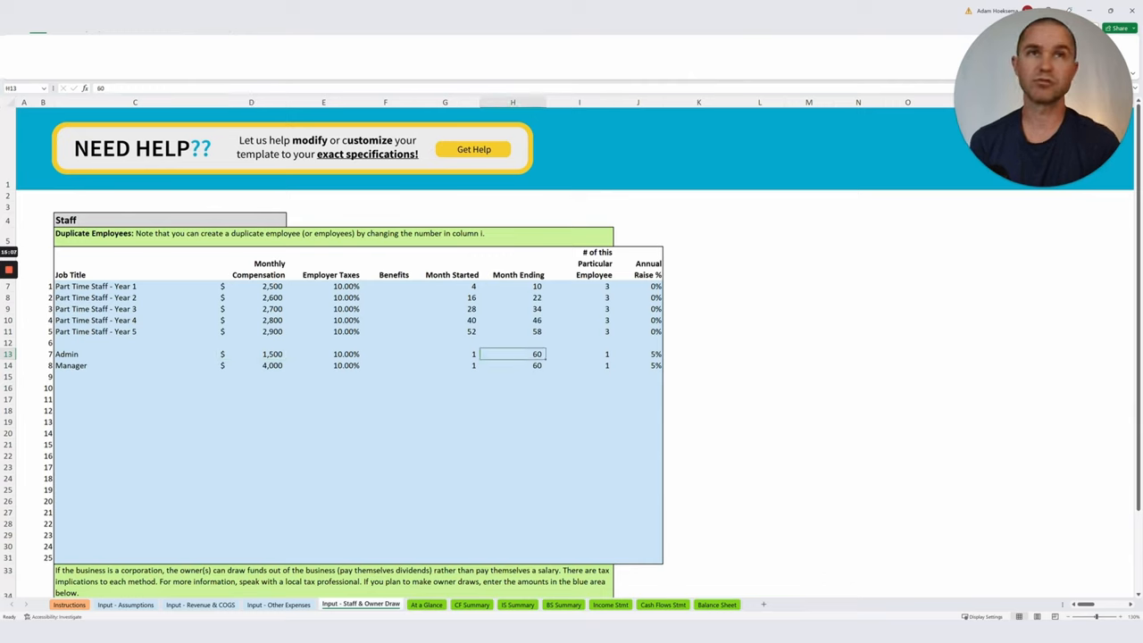